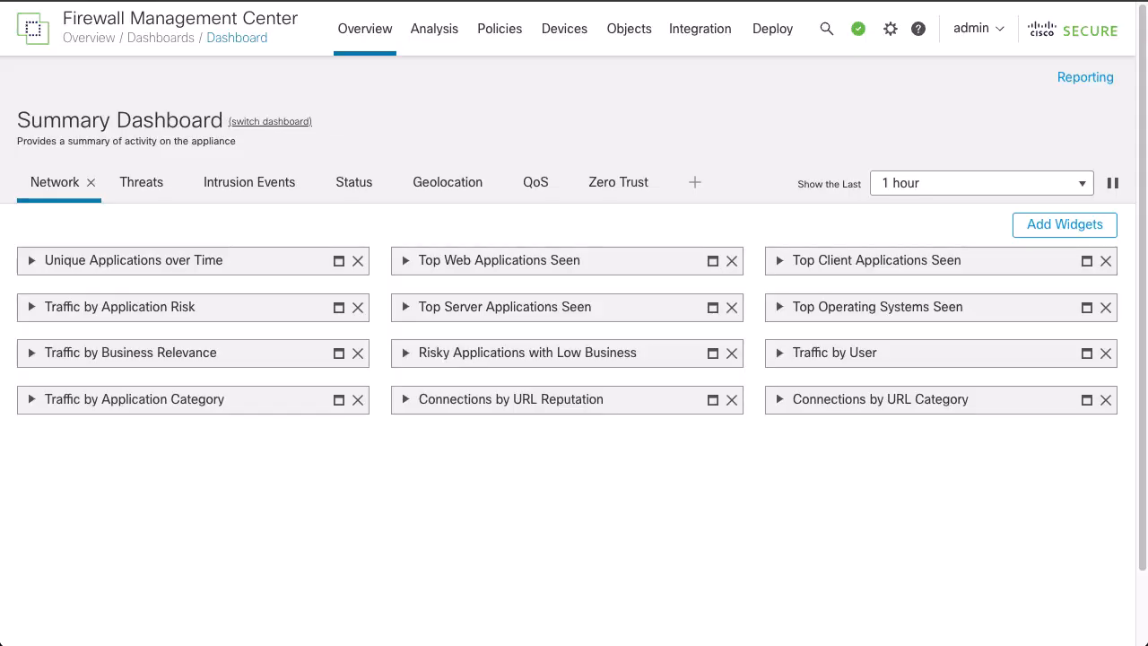
pyautogui.moveTo(976, 86)
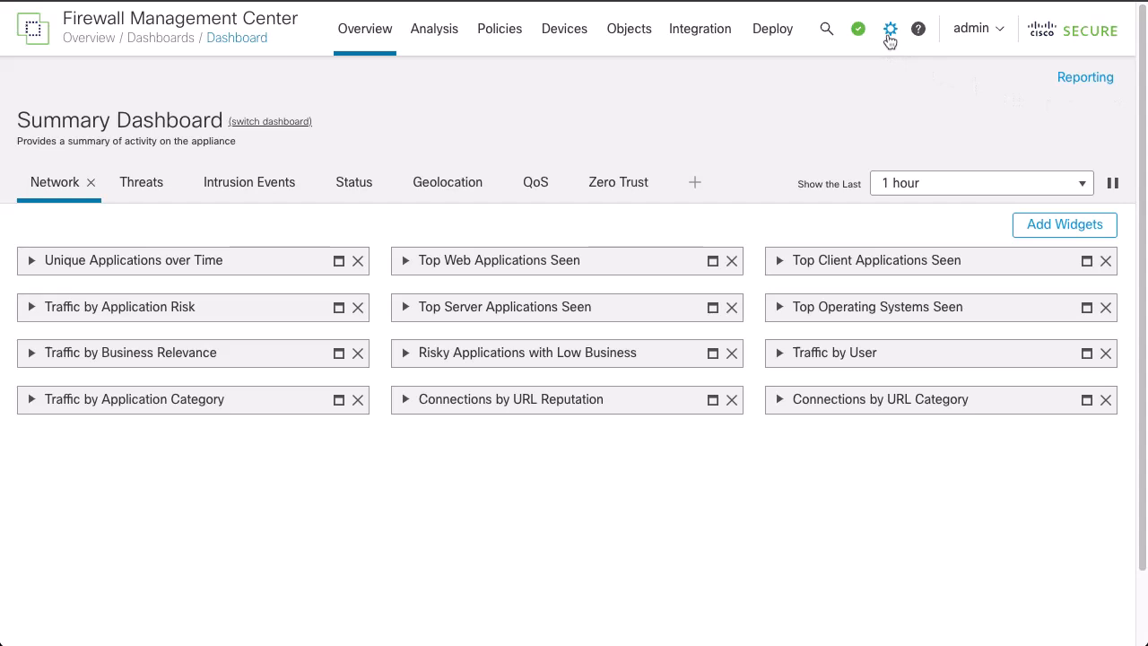
pyautogui.moveTo(712, 115)
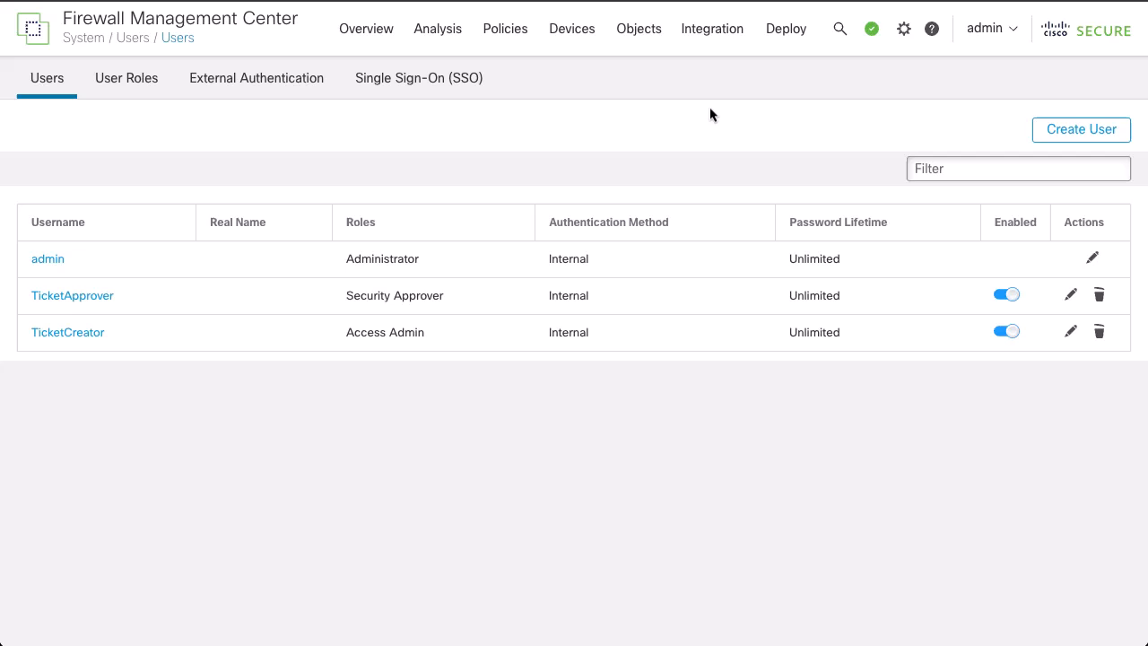
pyautogui.moveTo(104, 237)
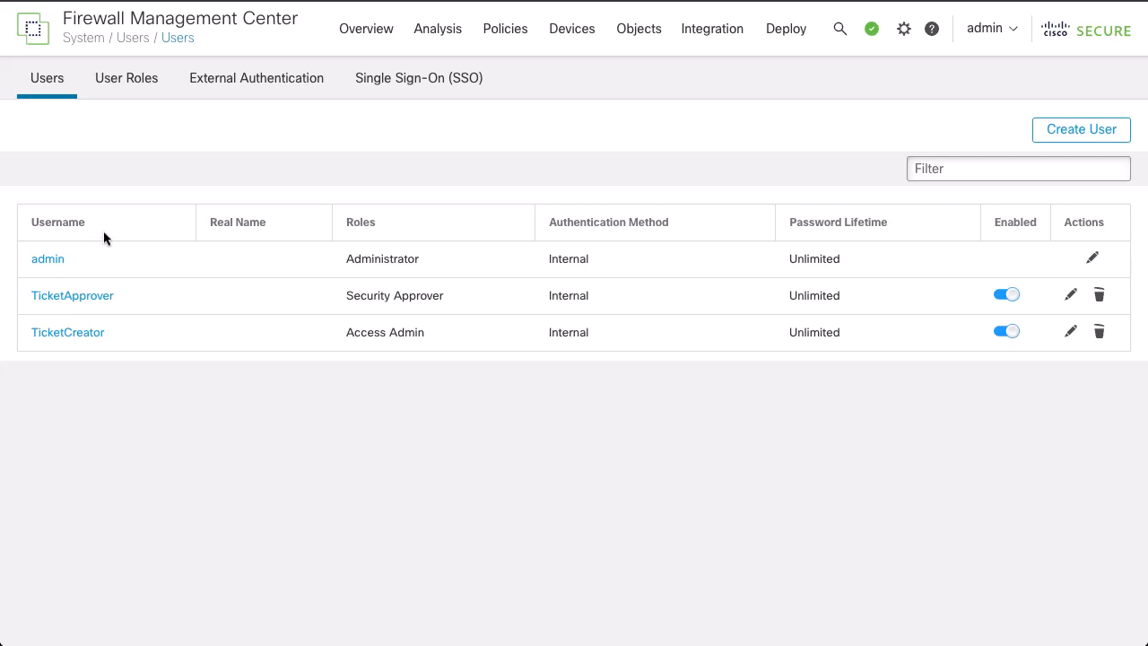
pyautogui.moveTo(904, 213)
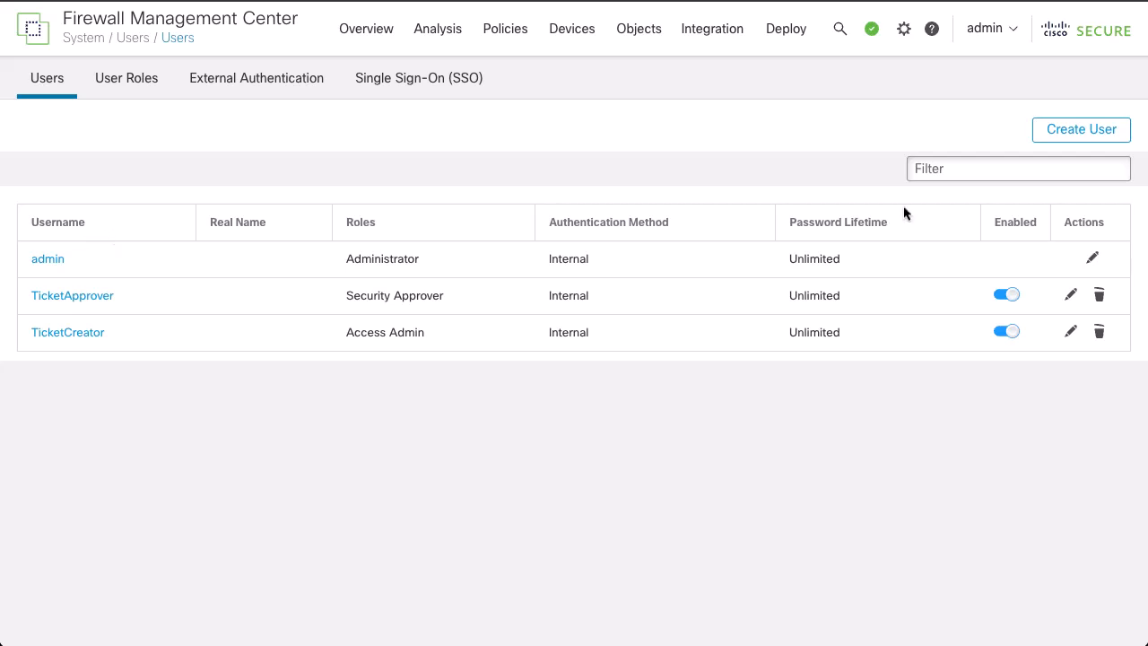
pyautogui.moveTo(1082, 129)
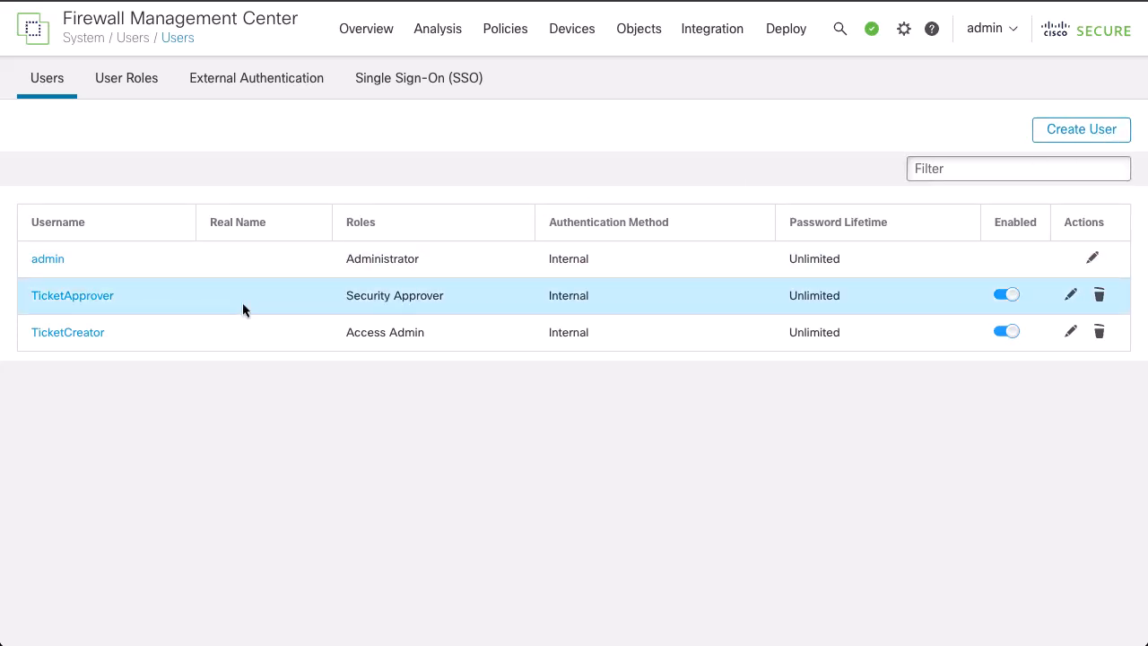
pyautogui.moveTo(248, 332)
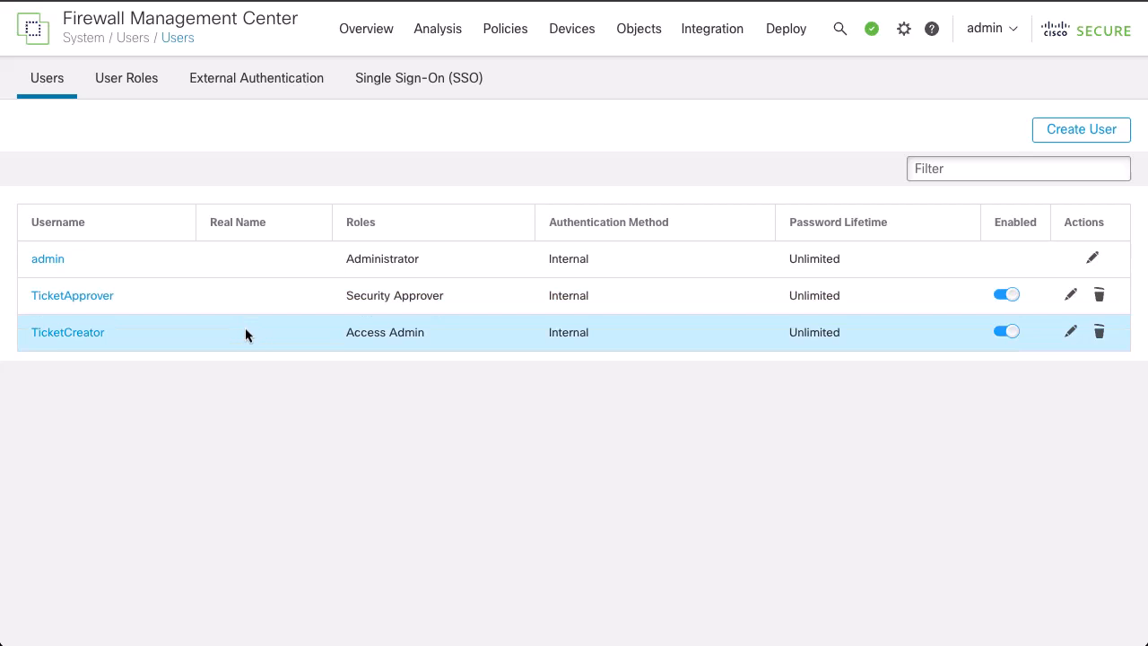
pyautogui.moveTo(258, 384)
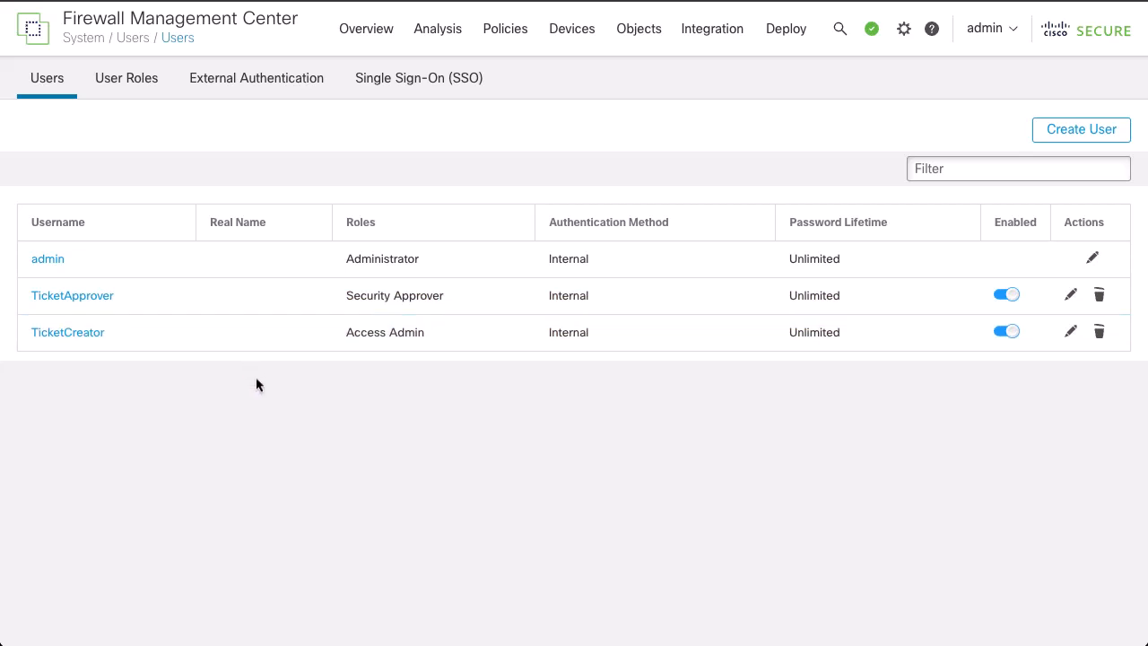
pyautogui.moveTo(913, 38)
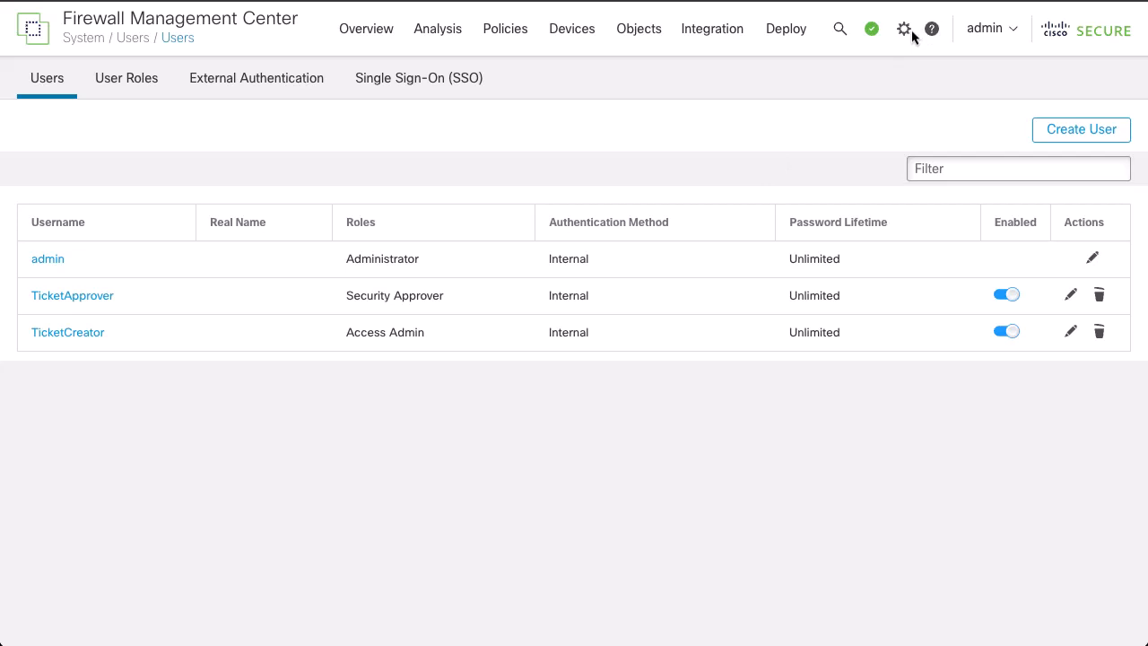
# Enable Change Management under System Configuration, with approval count 1 and 30-day purge
pyautogui.click(904, 28)
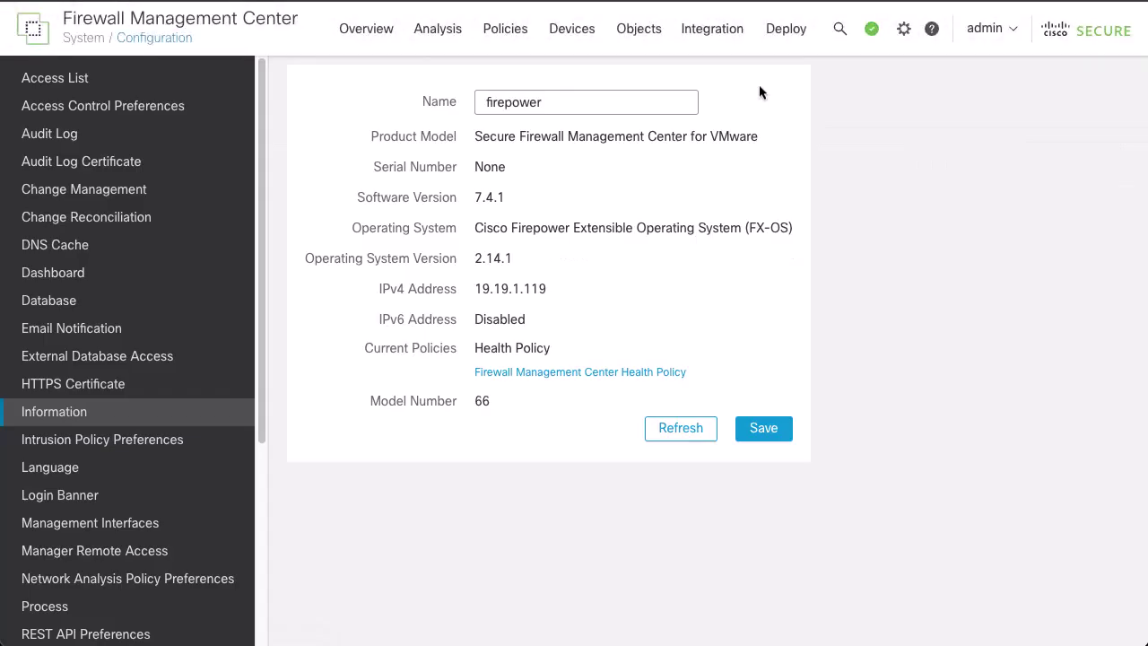
pyautogui.moveTo(452, 138)
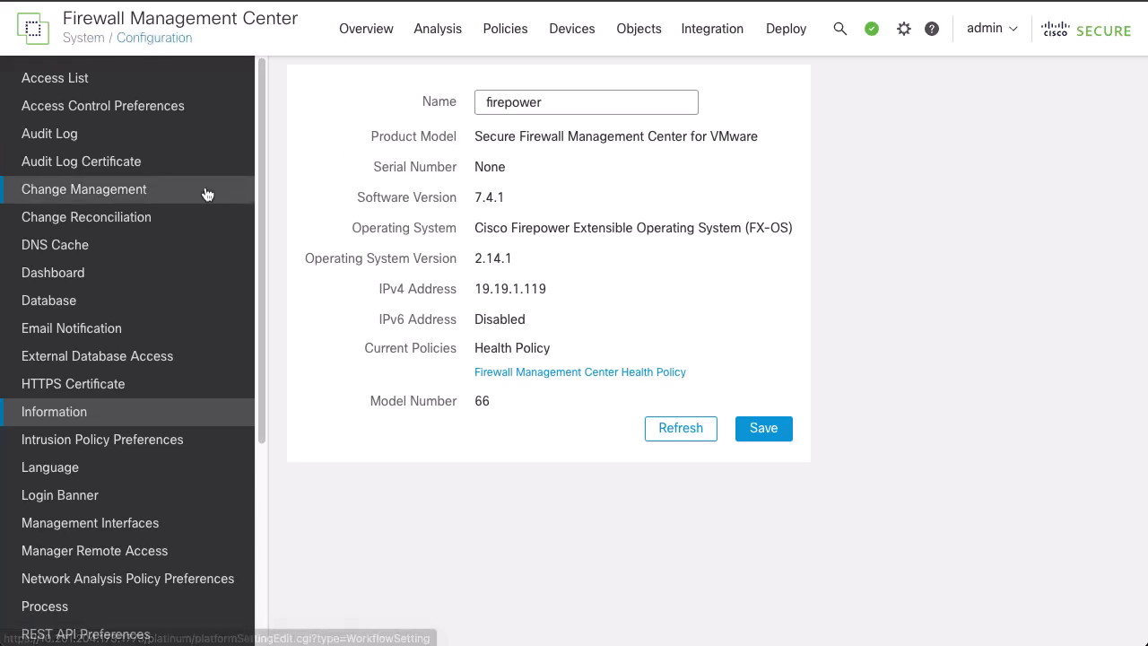
pyautogui.click(83, 190)
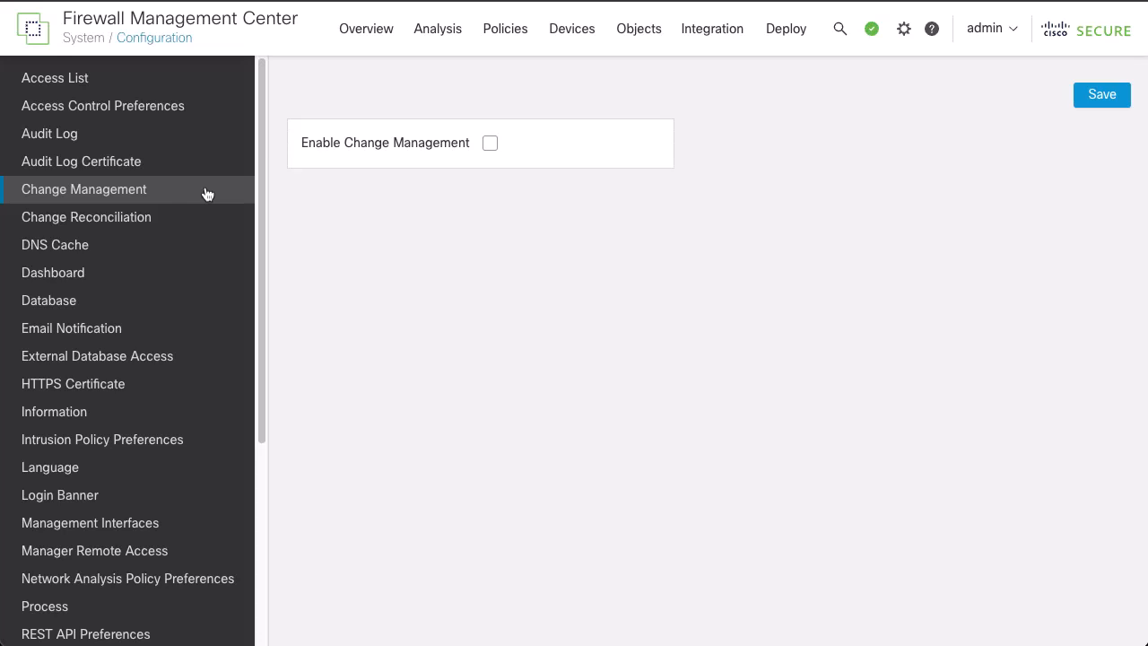
pyautogui.moveTo(489, 143)
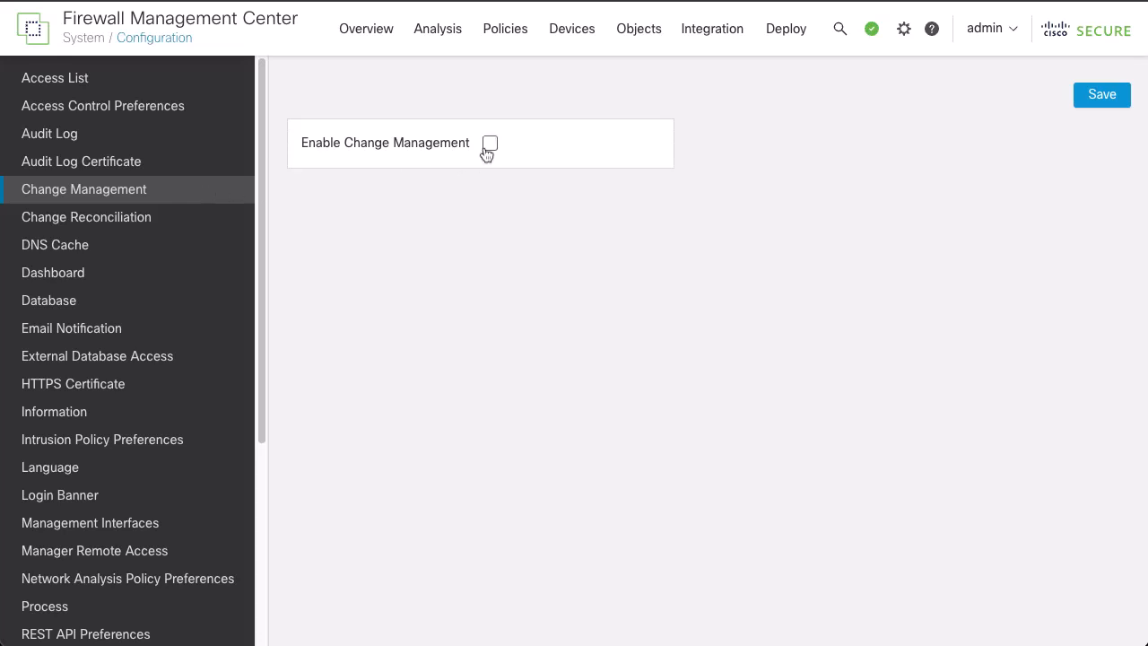
pyautogui.click(490, 143)
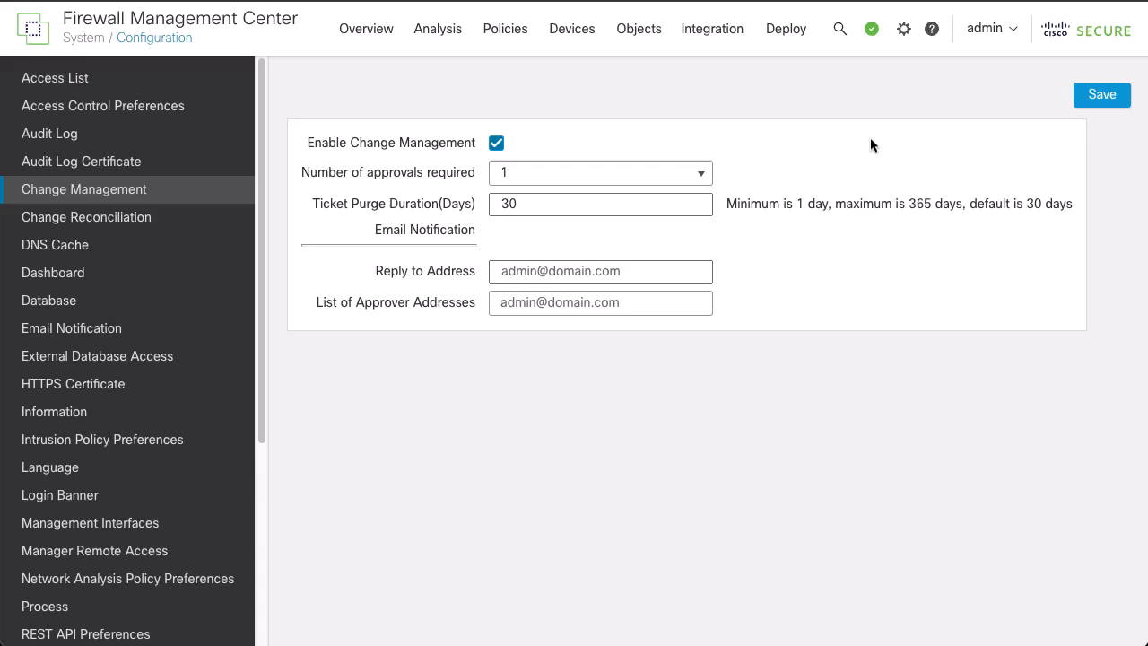
pyautogui.moveTo(1101, 93)
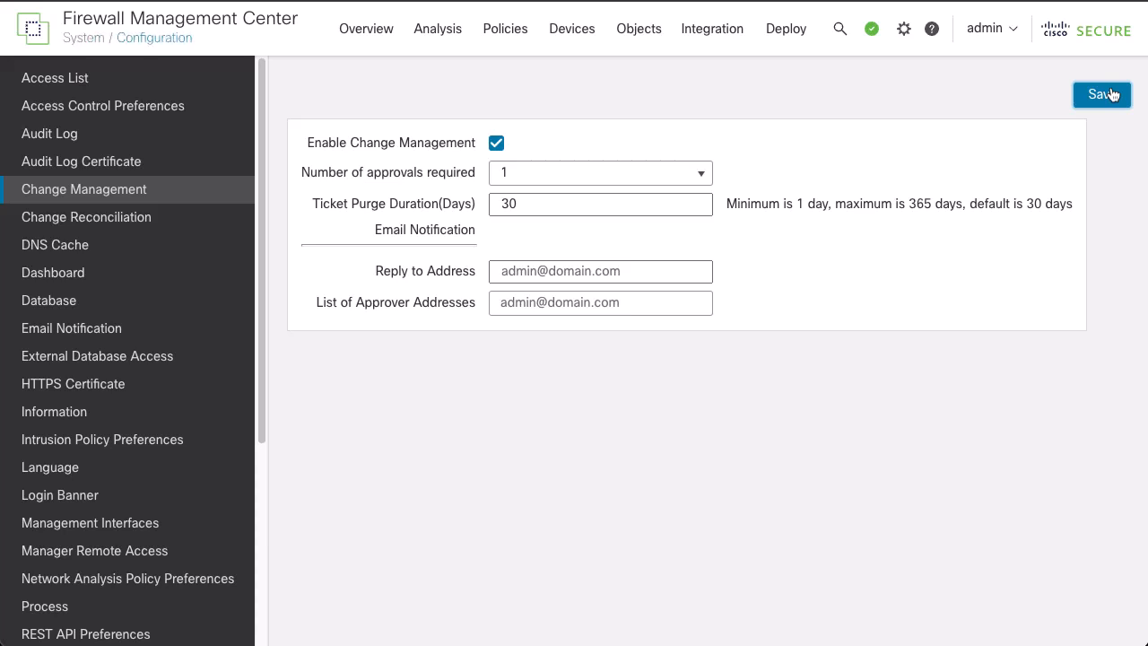
# Save the change management settings and, as TicketCreator, check that no tickets exist
pyautogui.click(1101, 93)
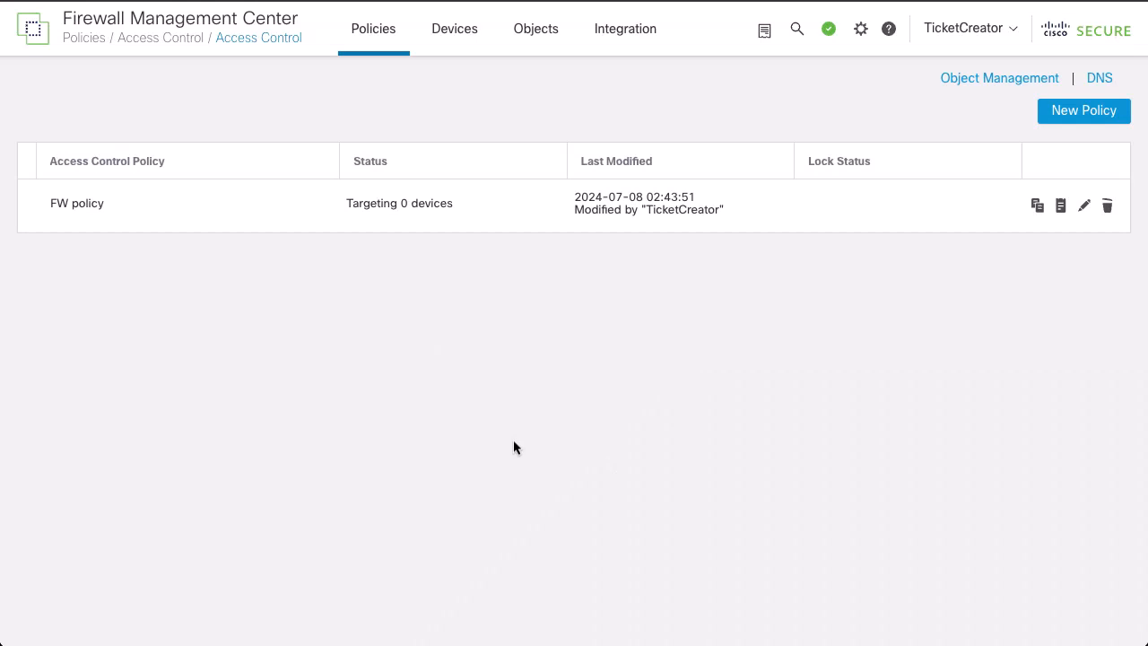
pyautogui.moveTo(764, 29)
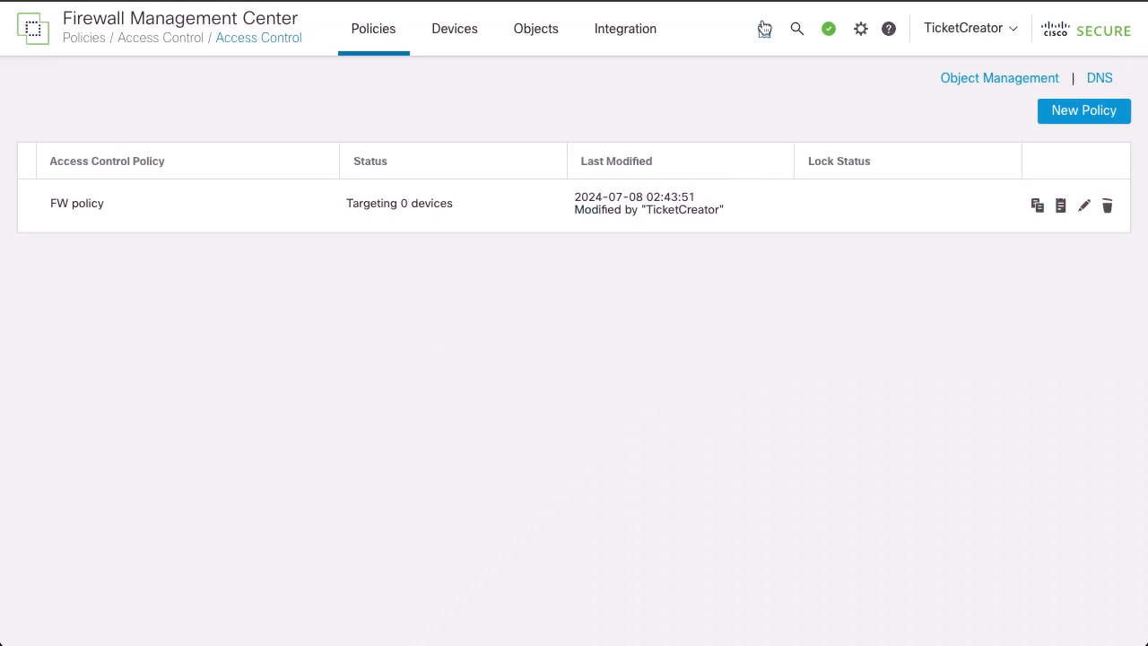
pyautogui.click(764, 28)
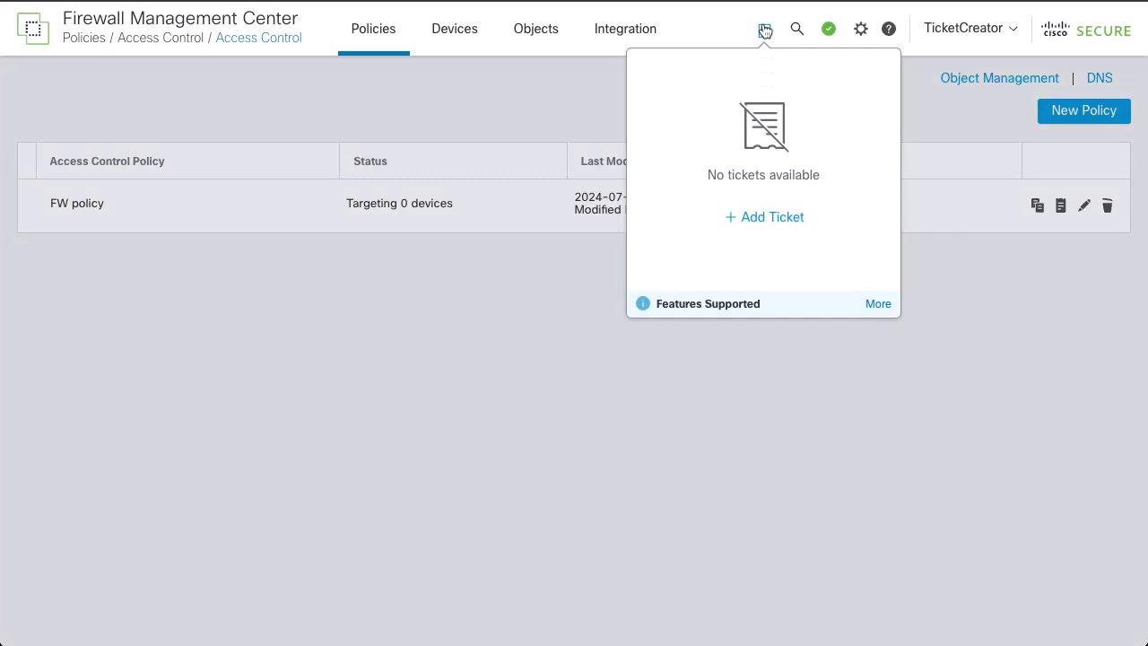
pyautogui.moveTo(818, 32)
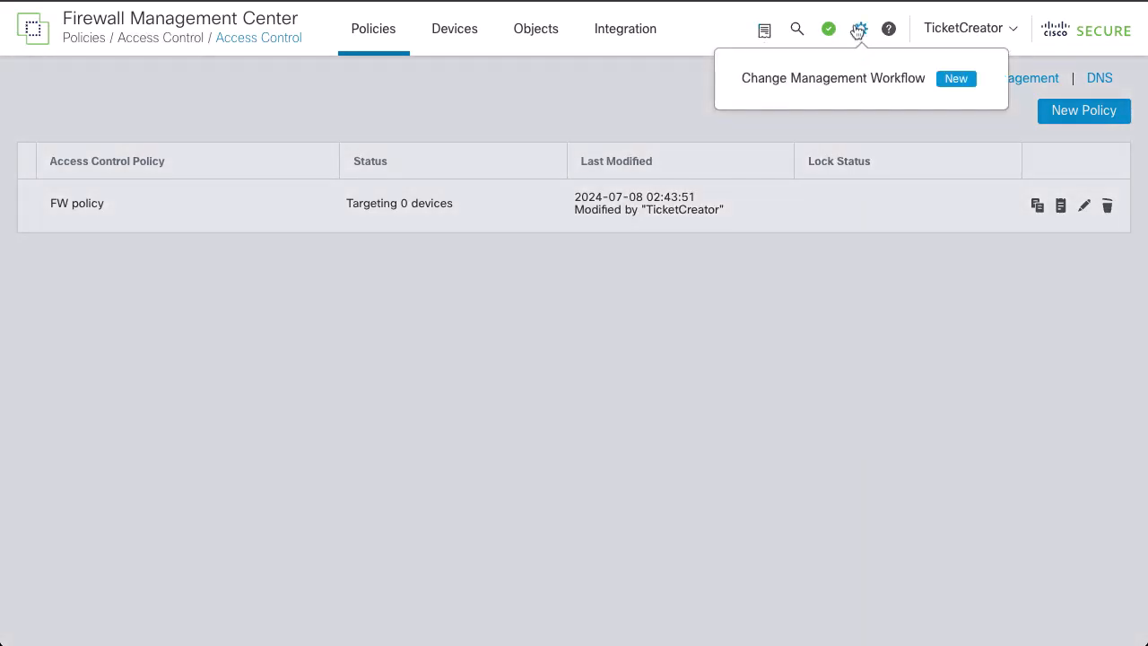
# Add the ticket CreateNewRule in the workflow and start it so it shows In Progress
pyautogui.click(832, 79)
pyautogui.write('Creat')
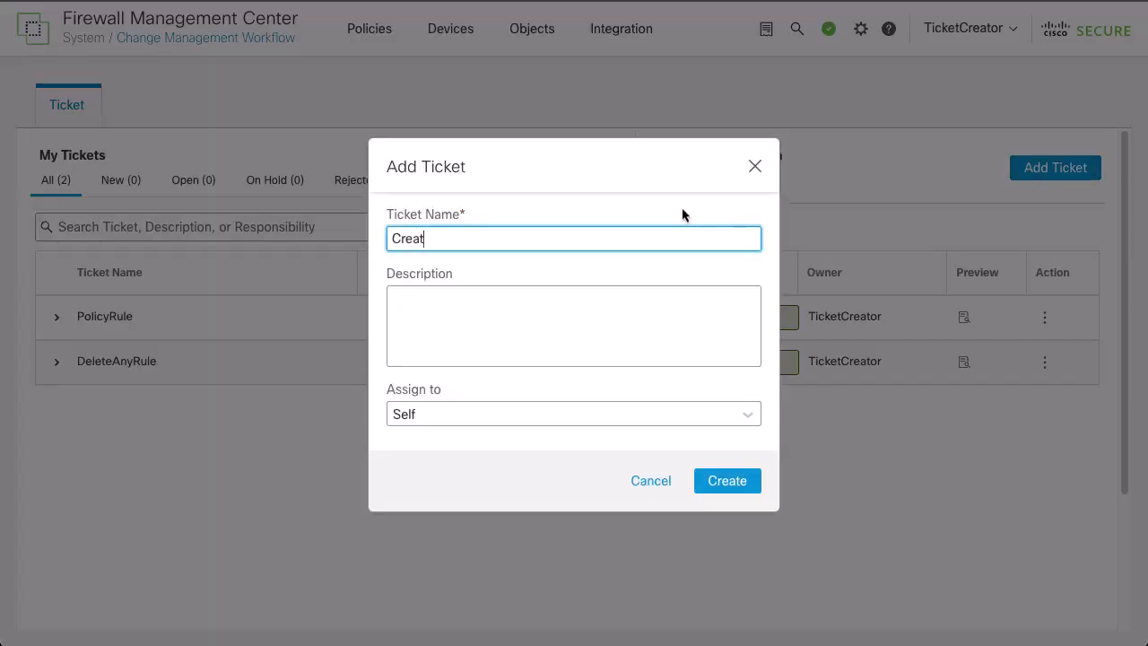
pyautogui.write('eNewR')
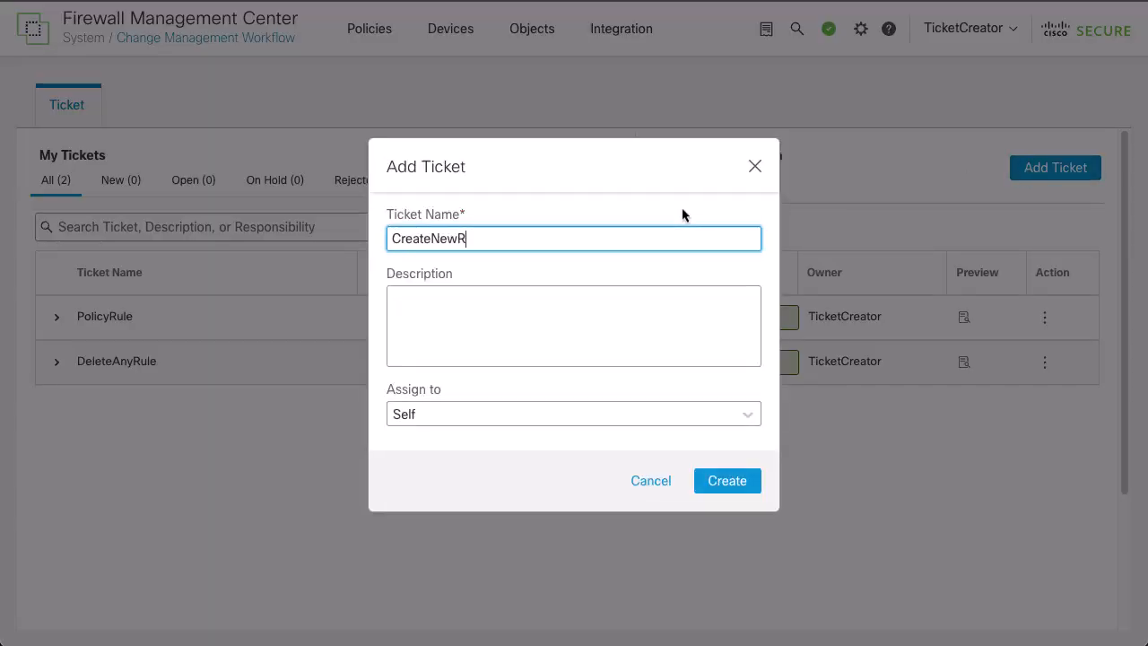
pyautogui.click(726, 481)
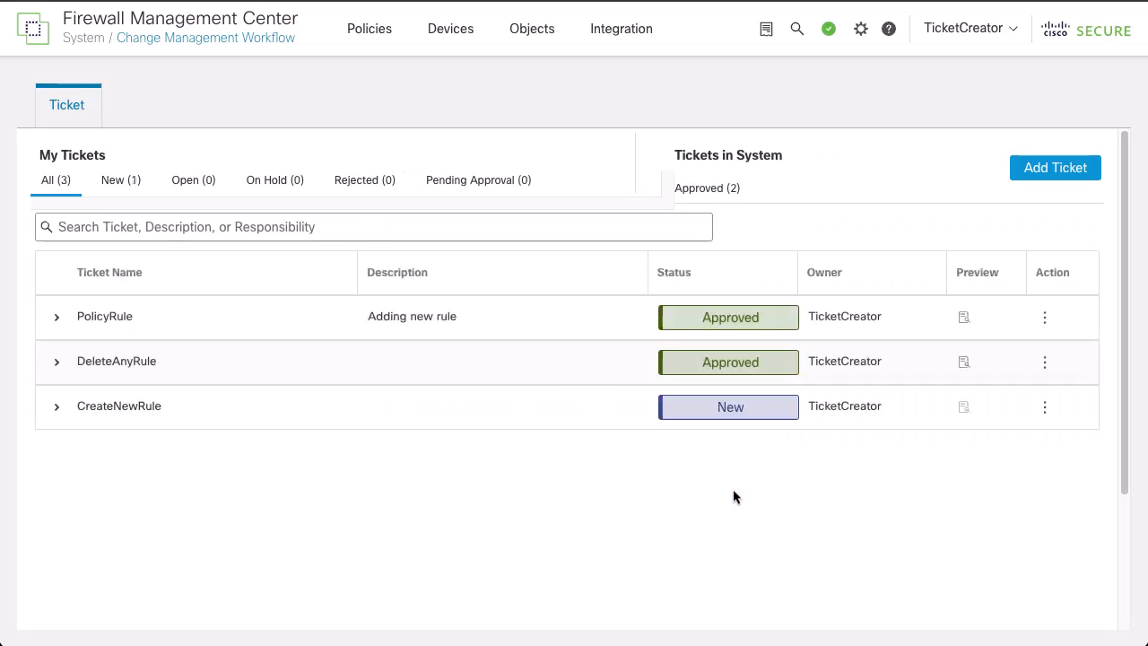
pyautogui.click(1044, 405)
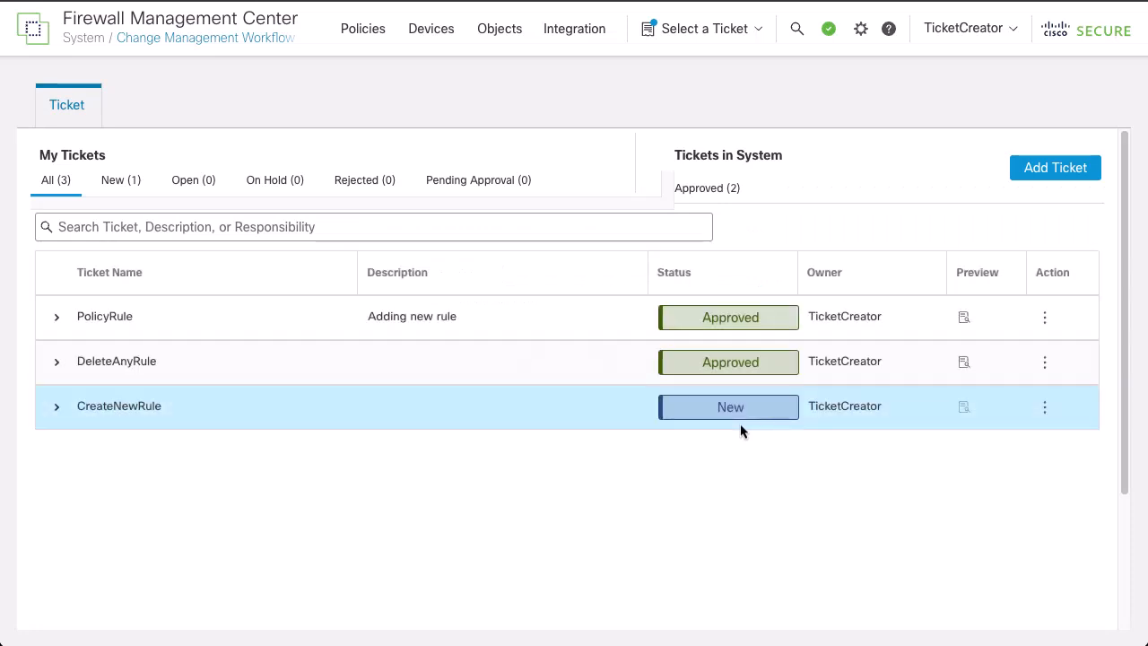
pyautogui.click(729, 405)
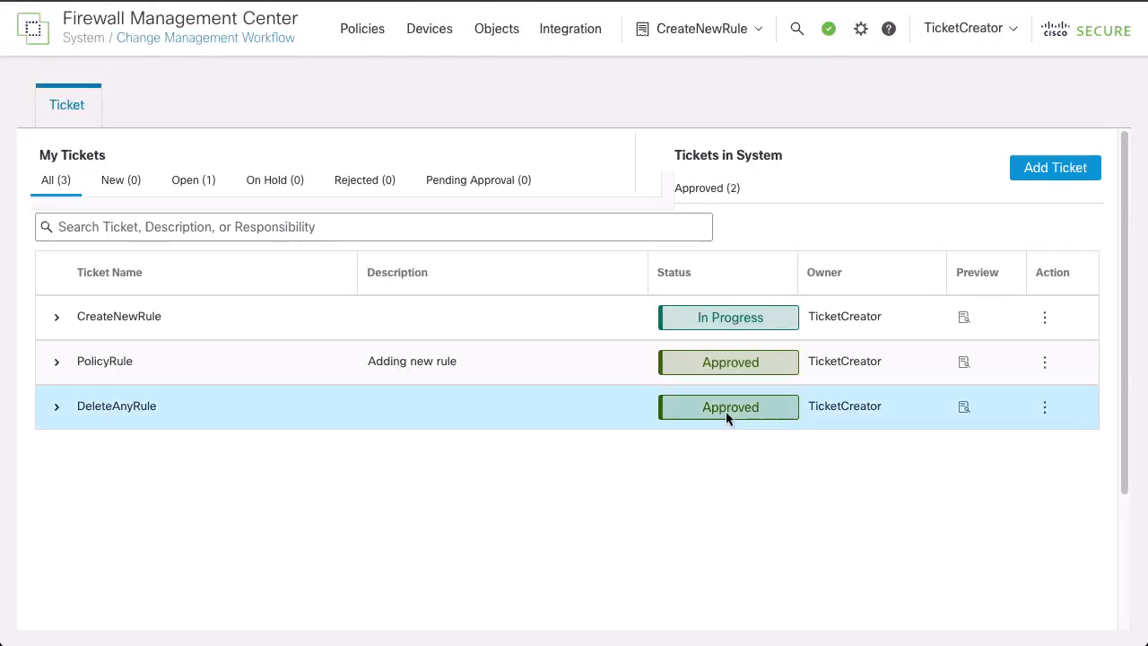
pyautogui.moveTo(511, 67)
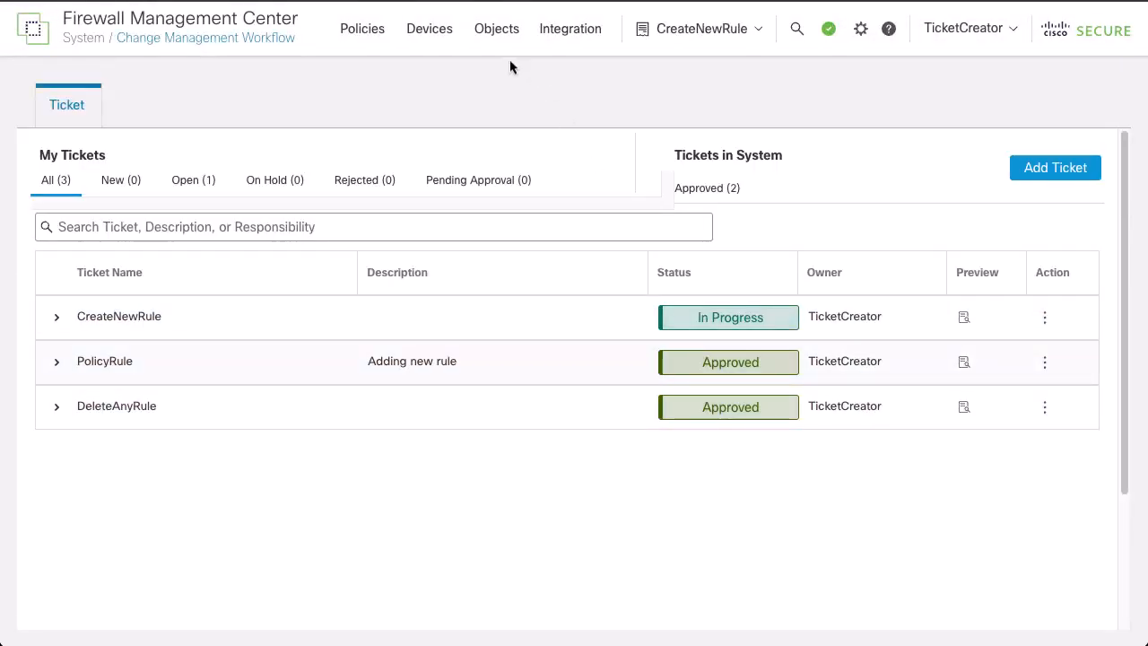
pyautogui.moveTo(363, 109)
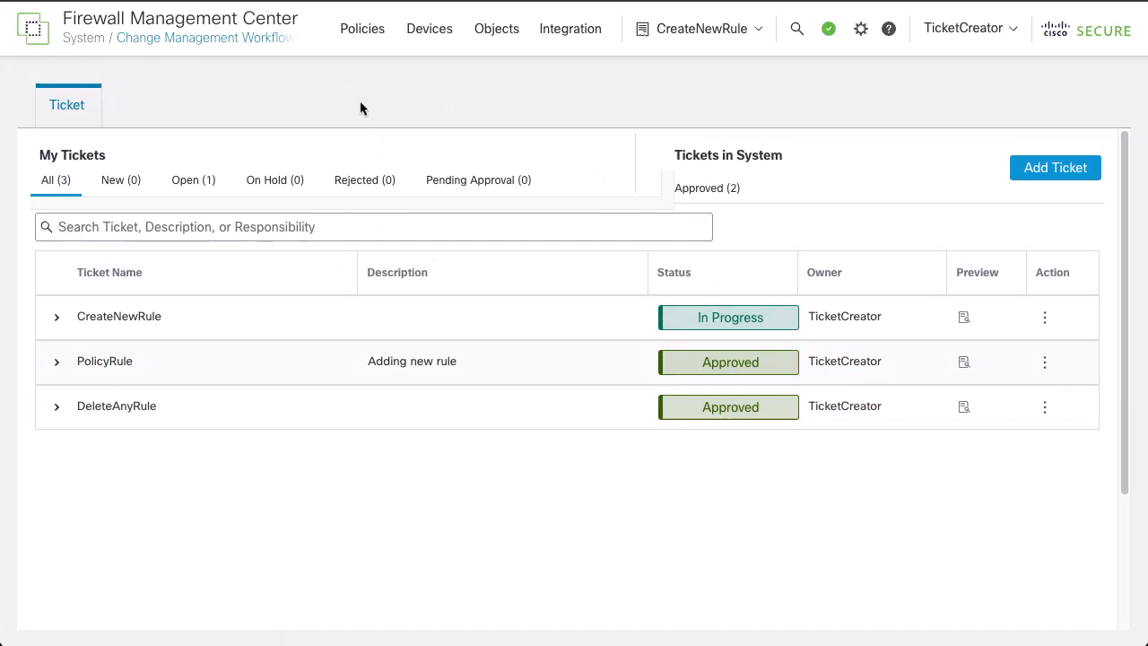
# Apply New-Rule-#1-ALLOW to the FW policy, save it, and show the CreateNewRule ticket details
pyautogui.click(362, 28)
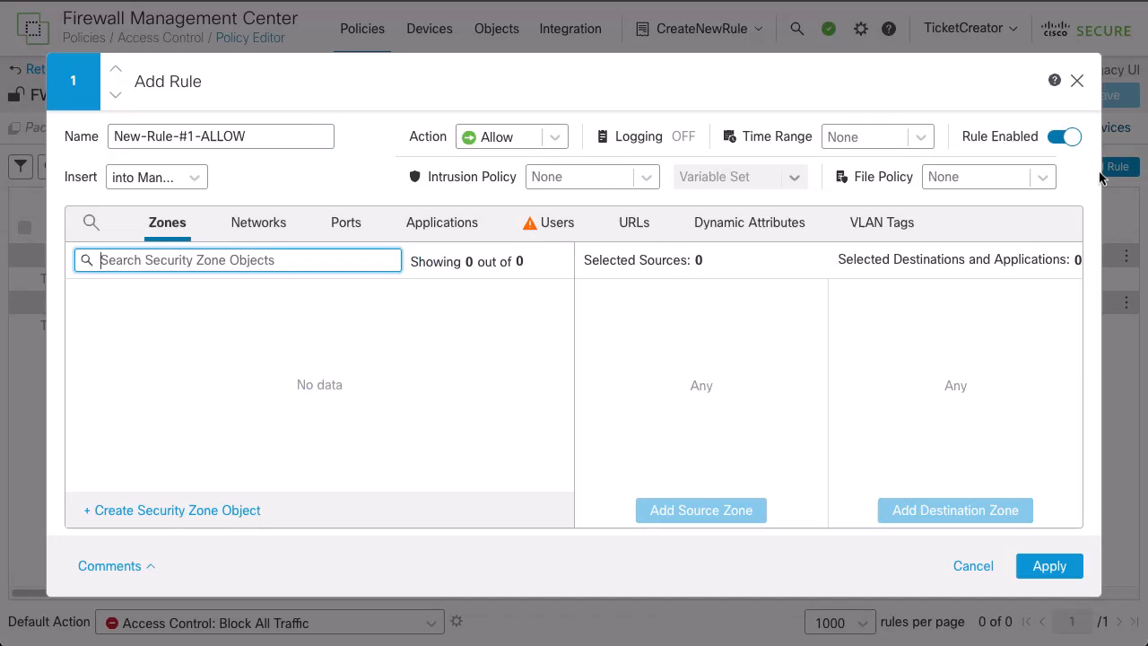
pyautogui.moveTo(699, 368)
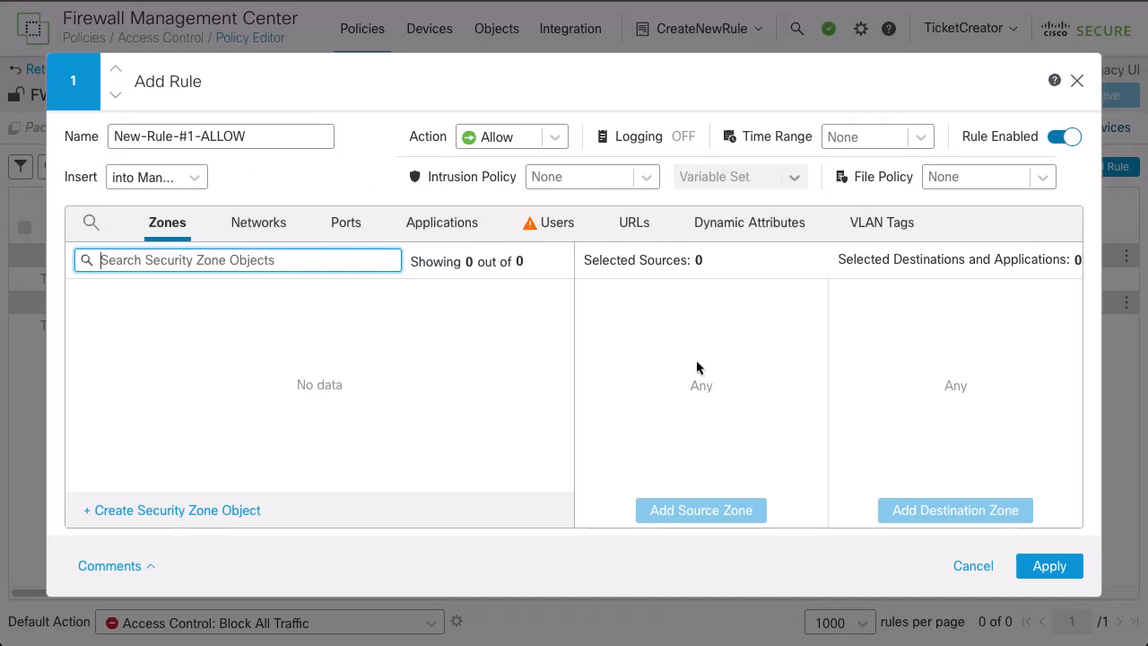
pyautogui.click(1047, 567)
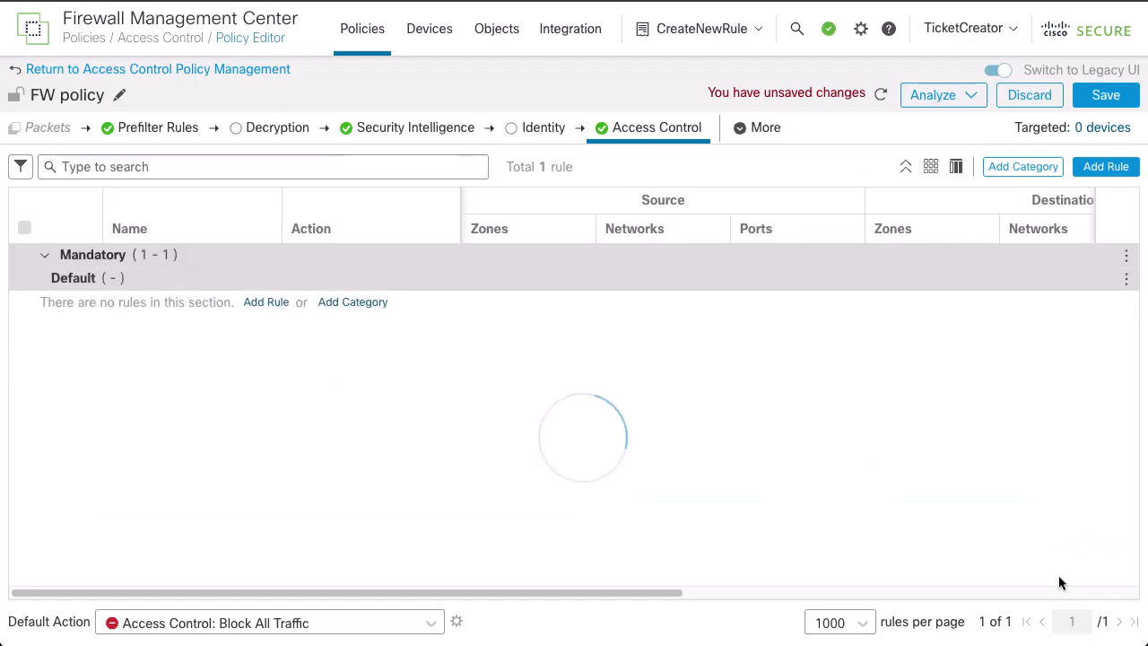
pyautogui.click(1105, 95)
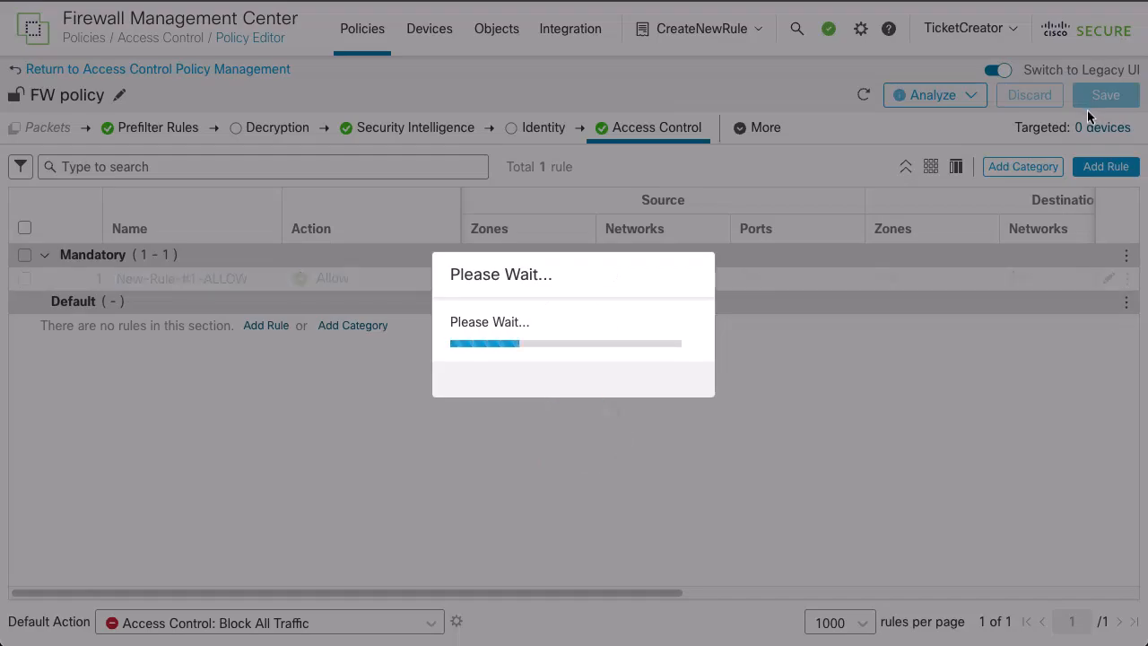
pyautogui.click(699, 29)
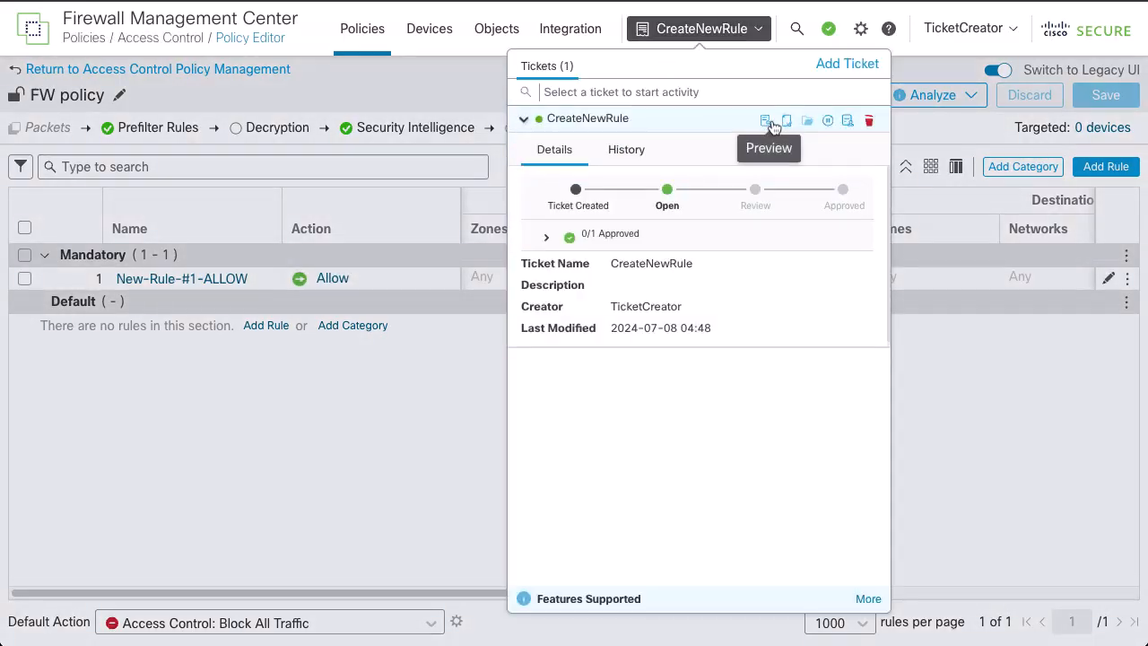
pyautogui.moveTo(786, 120)
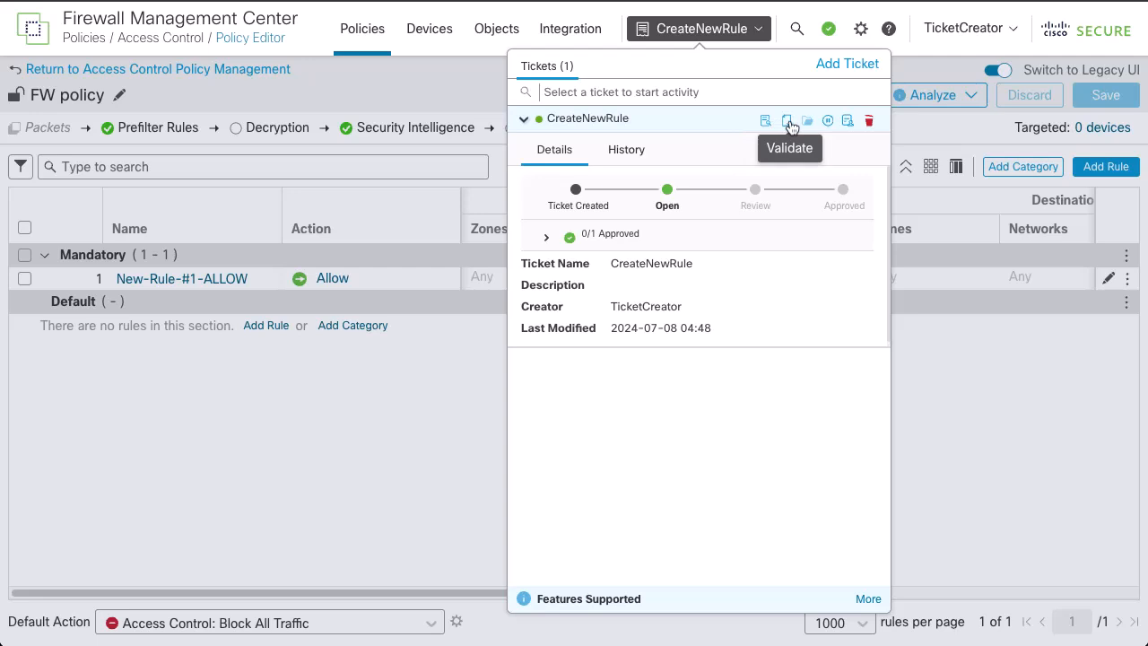
pyautogui.moveTo(807, 121)
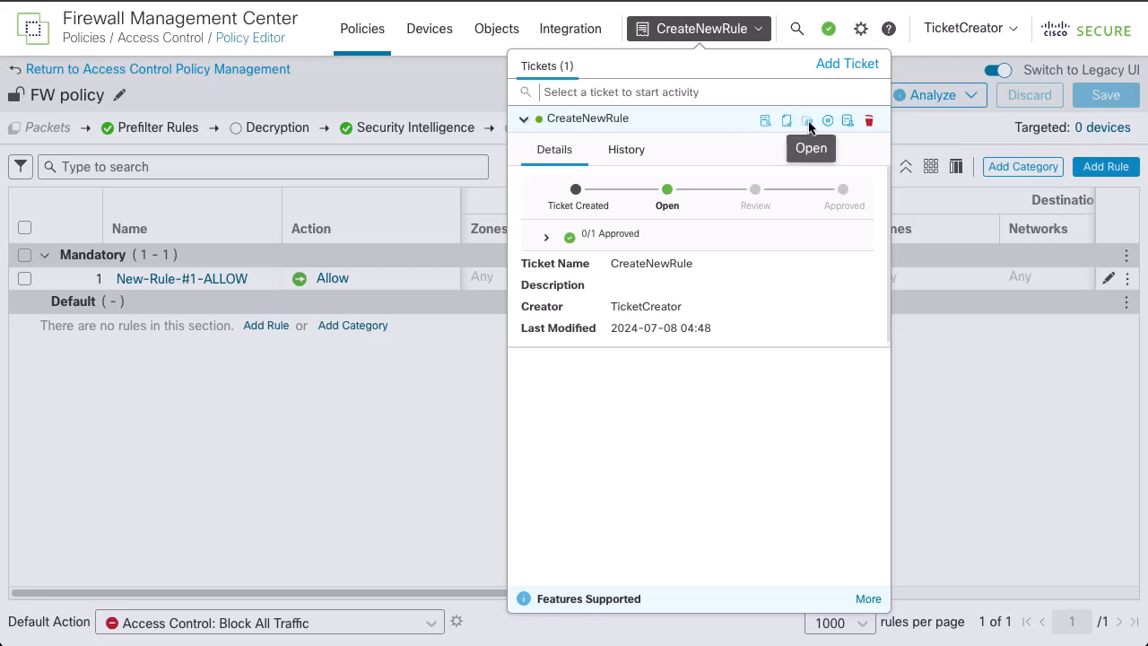
pyautogui.moveTo(827, 120)
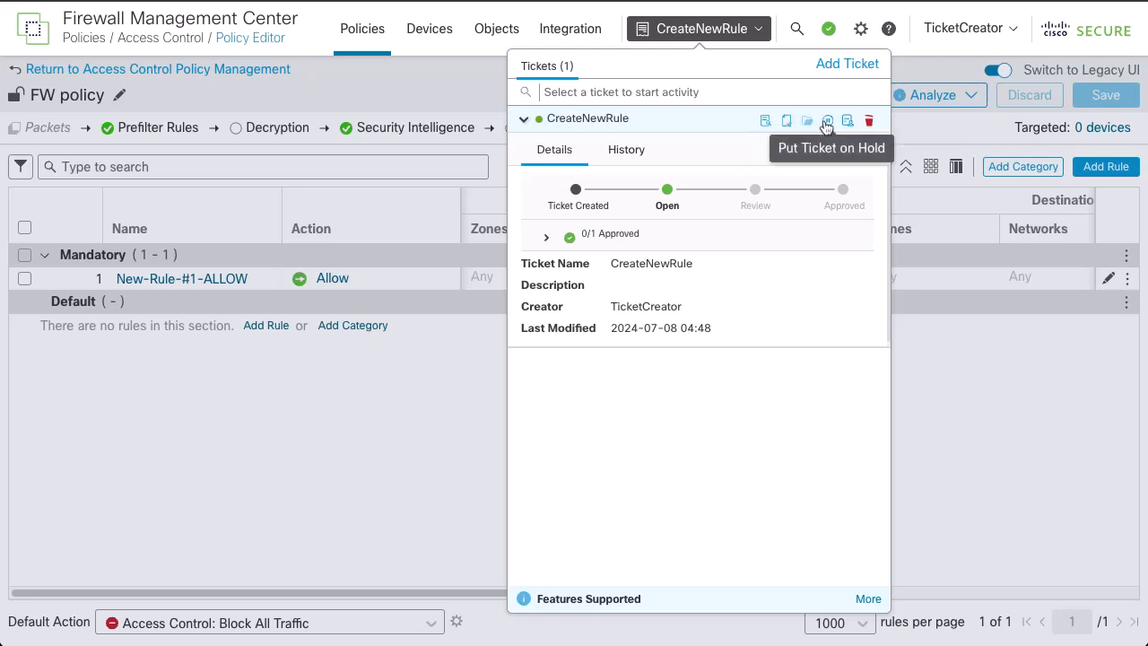
pyautogui.moveTo(848, 124)
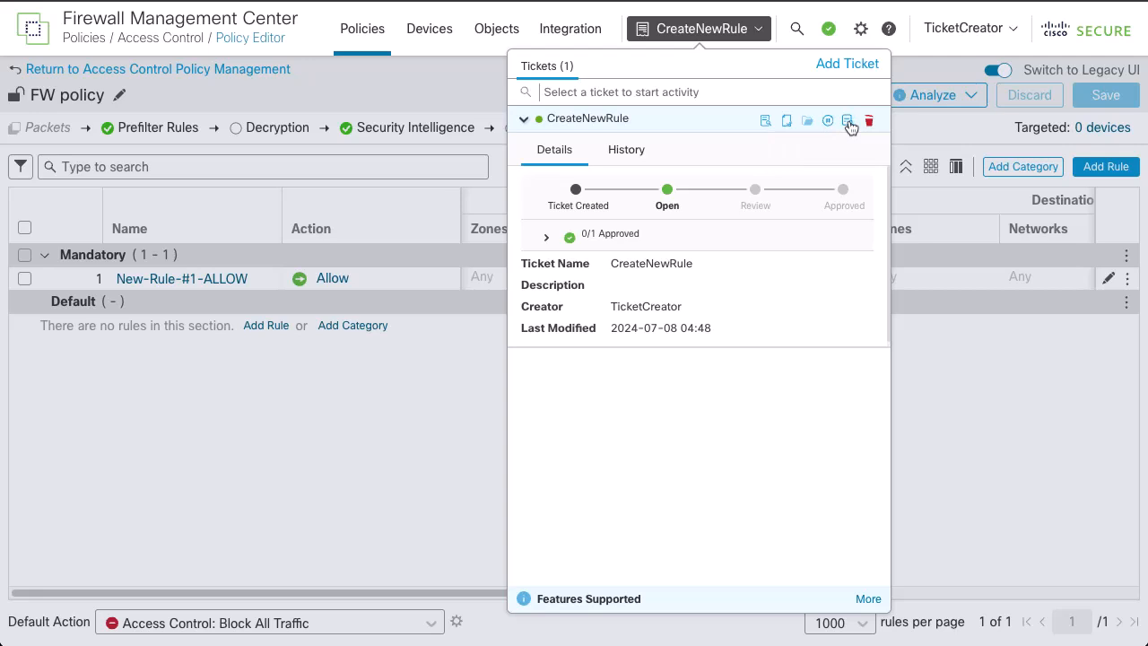
pyautogui.moveTo(868, 122)
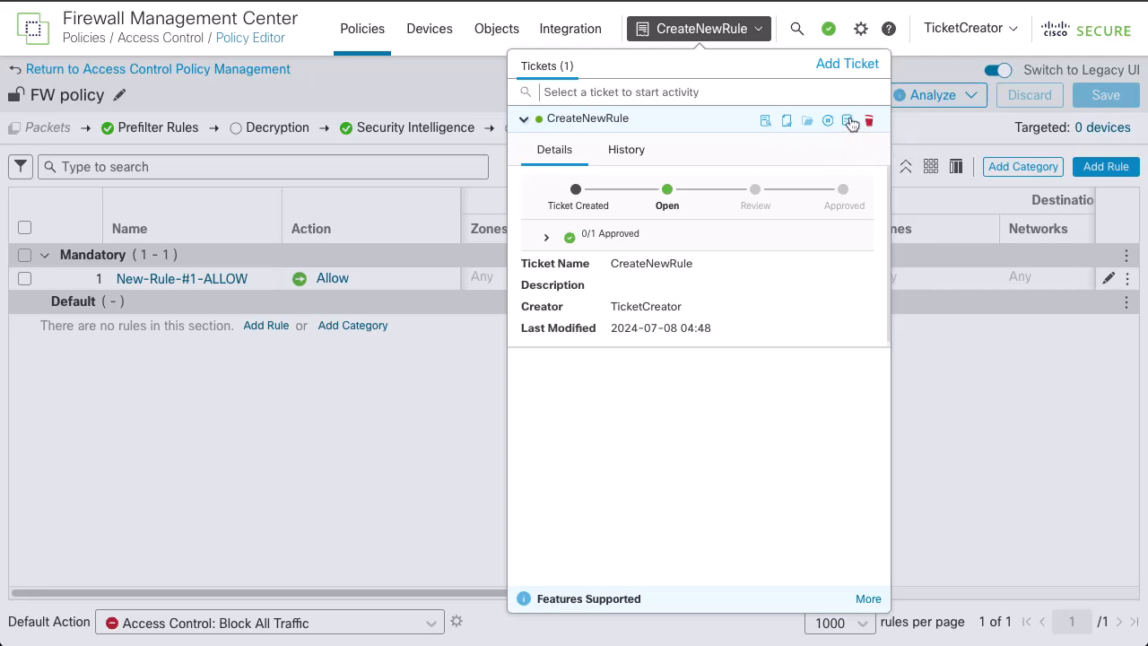
# Submit the CreateNewRule ticket with the comment 'Added any rule'
pyautogui.click(847, 121)
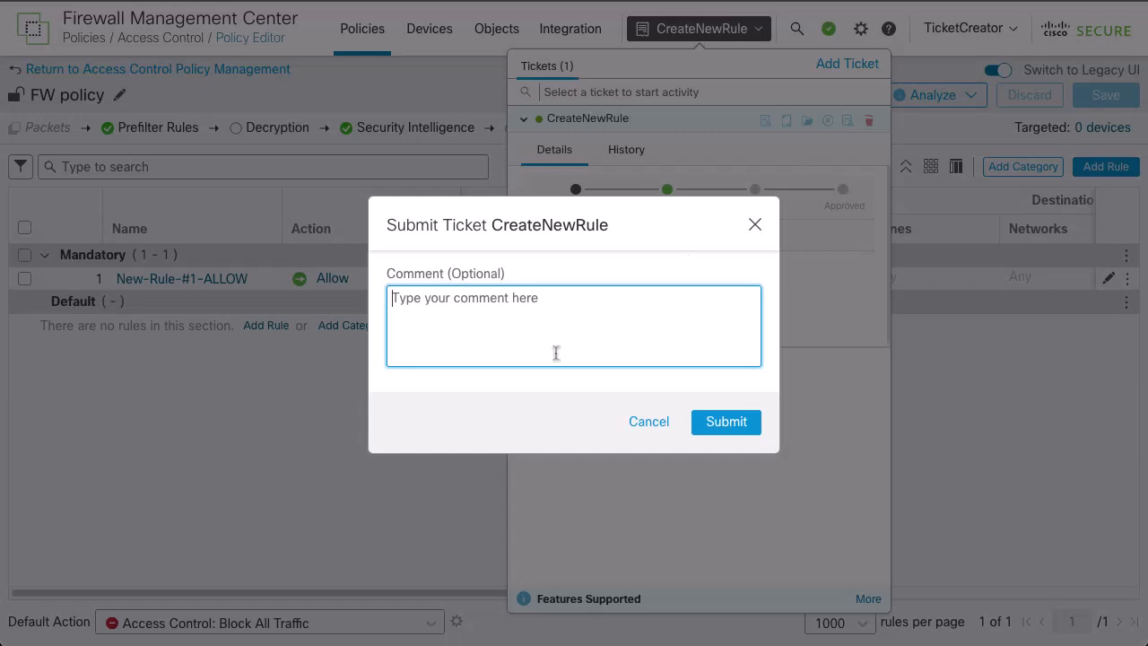
pyautogui.write('Added')
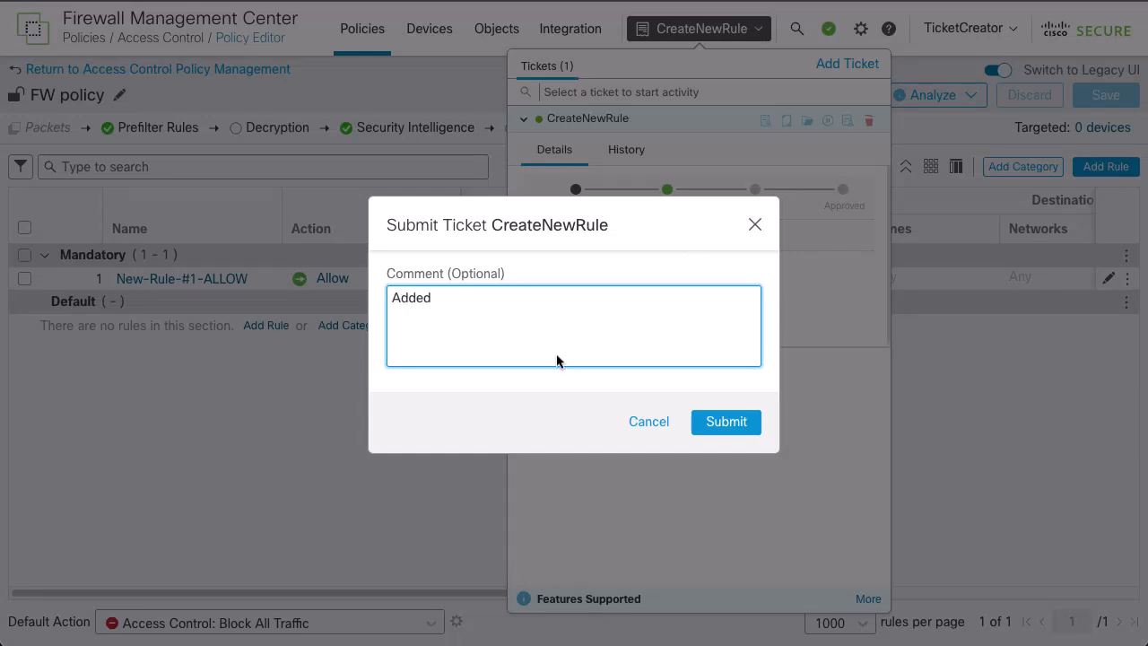
pyautogui.write('any rule')
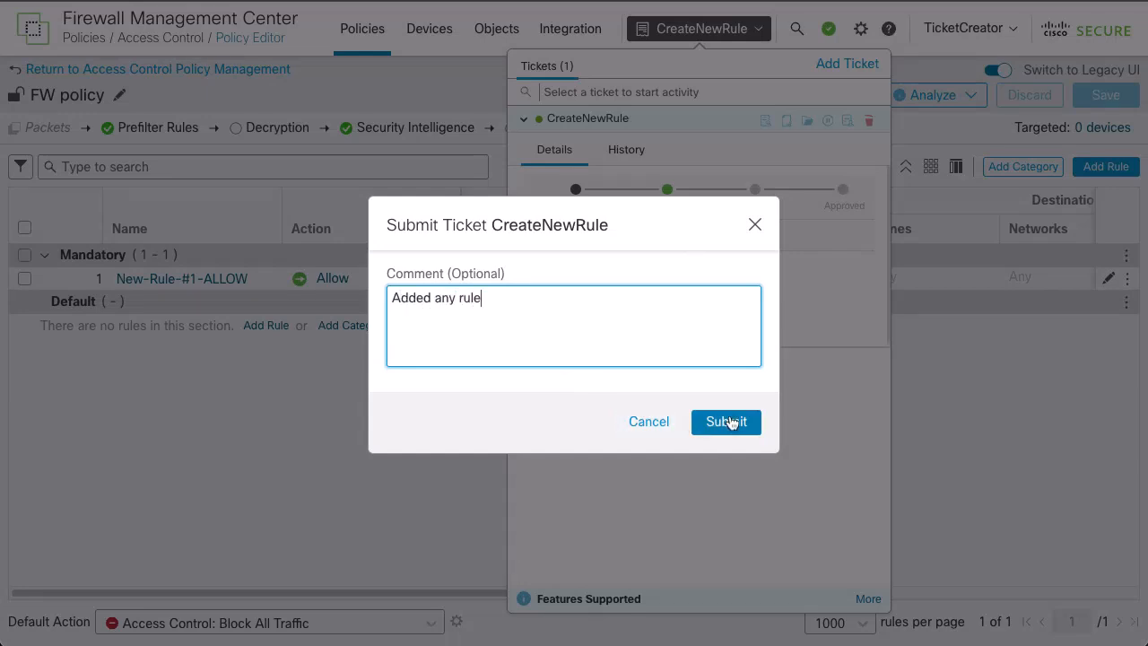
pyautogui.click(724, 422)
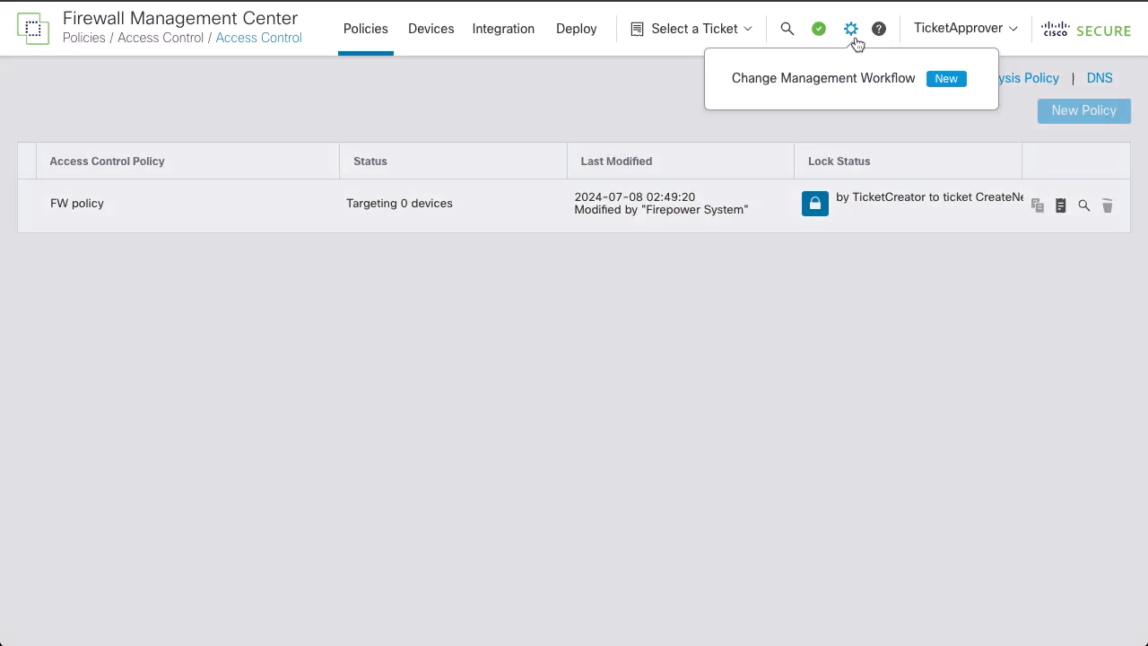
# As TicketApprover, show the Review list with CreateNewRule pending approval
pyautogui.click(822, 79)
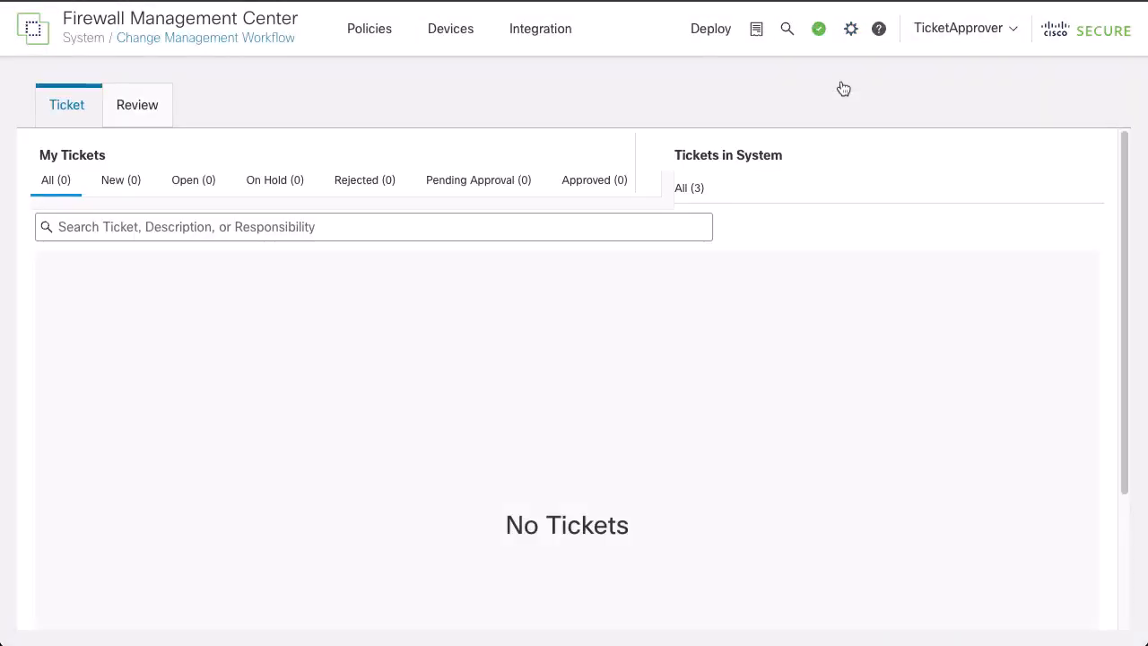
pyautogui.click(136, 104)
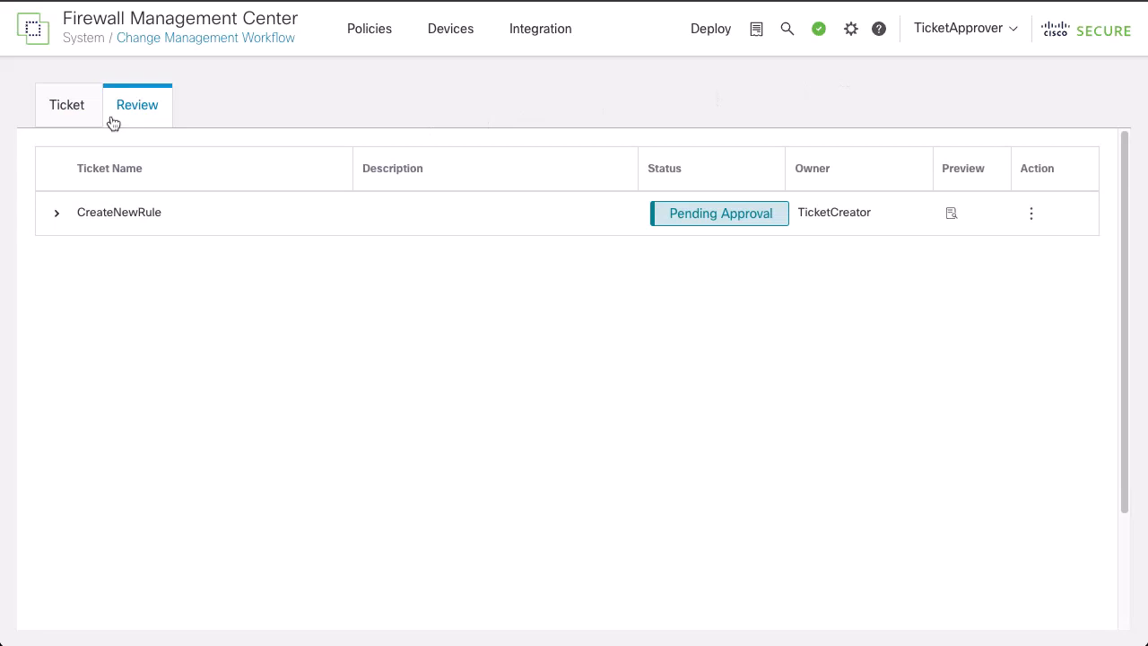
pyautogui.click(1031, 212)
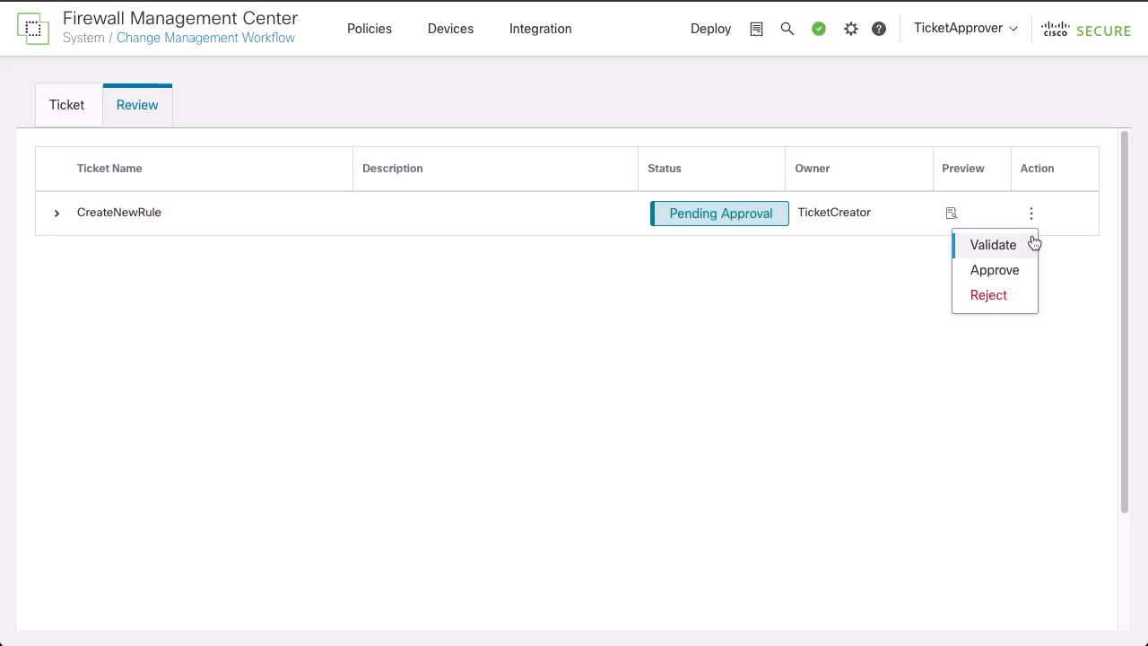
pyautogui.moveTo(993, 269)
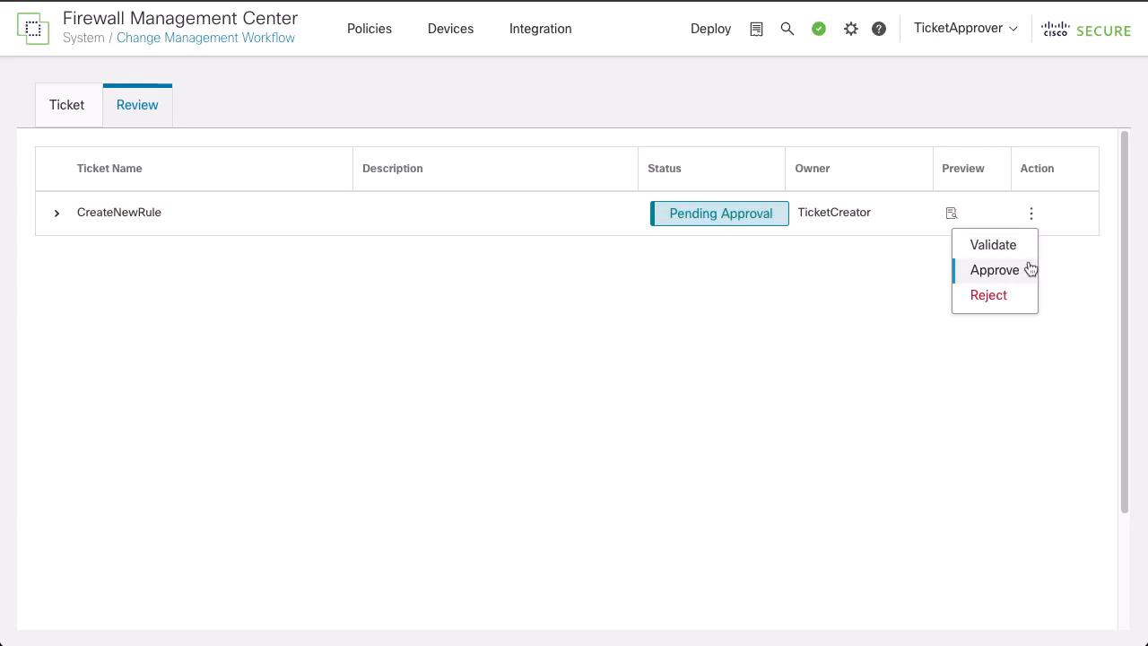
pyautogui.moveTo(992, 350)
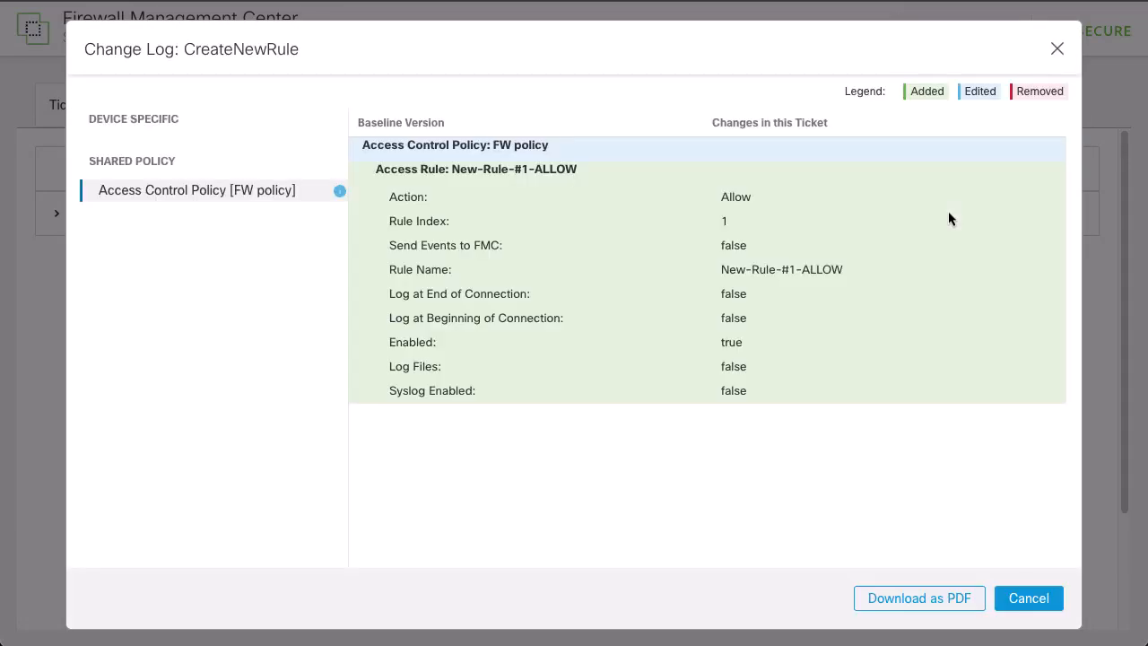
pyautogui.moveTo(1056, 49)
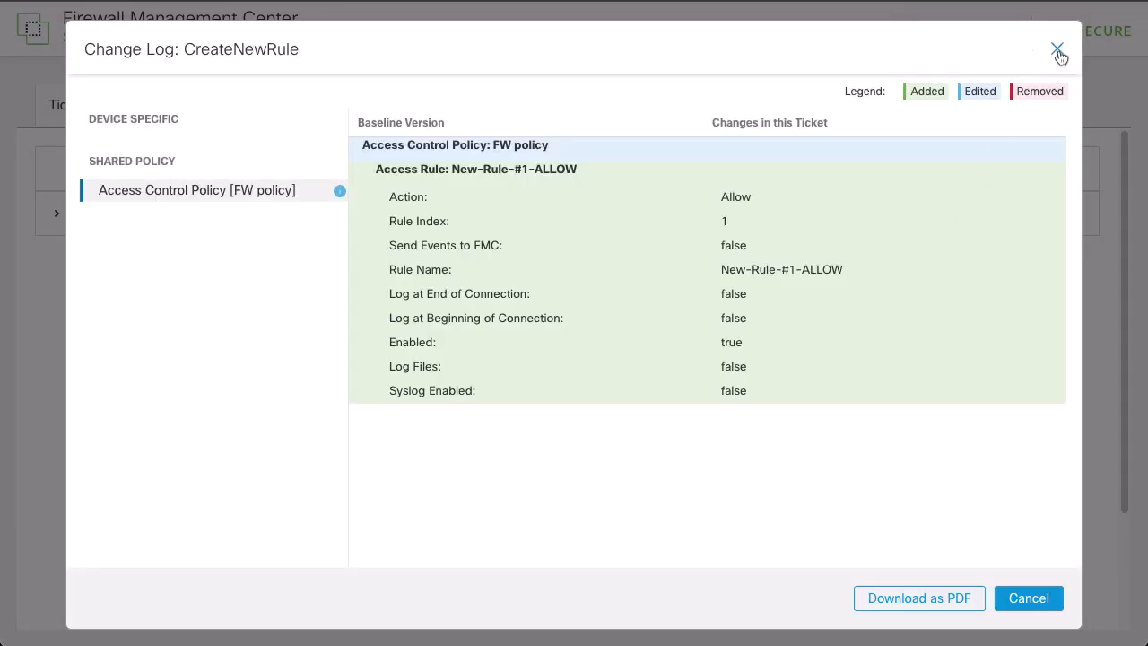
pyautogui.click(1056, 50)
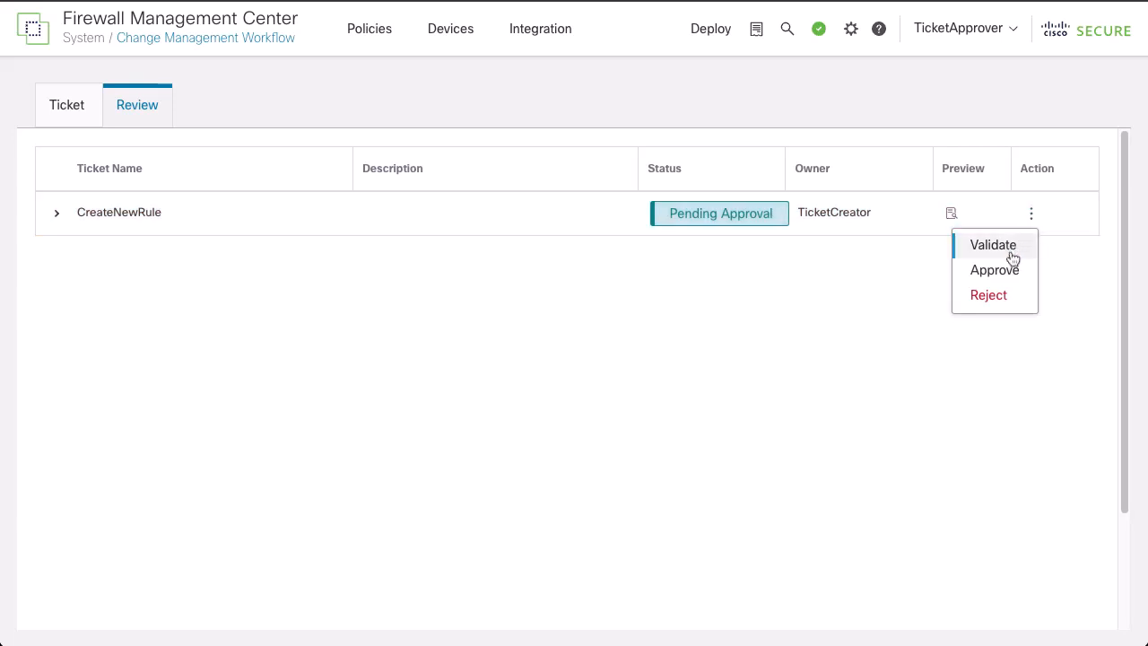
# Approve the CreateNewRule ticket with the comment 'Approved'
pyautogui.click(992, 244)
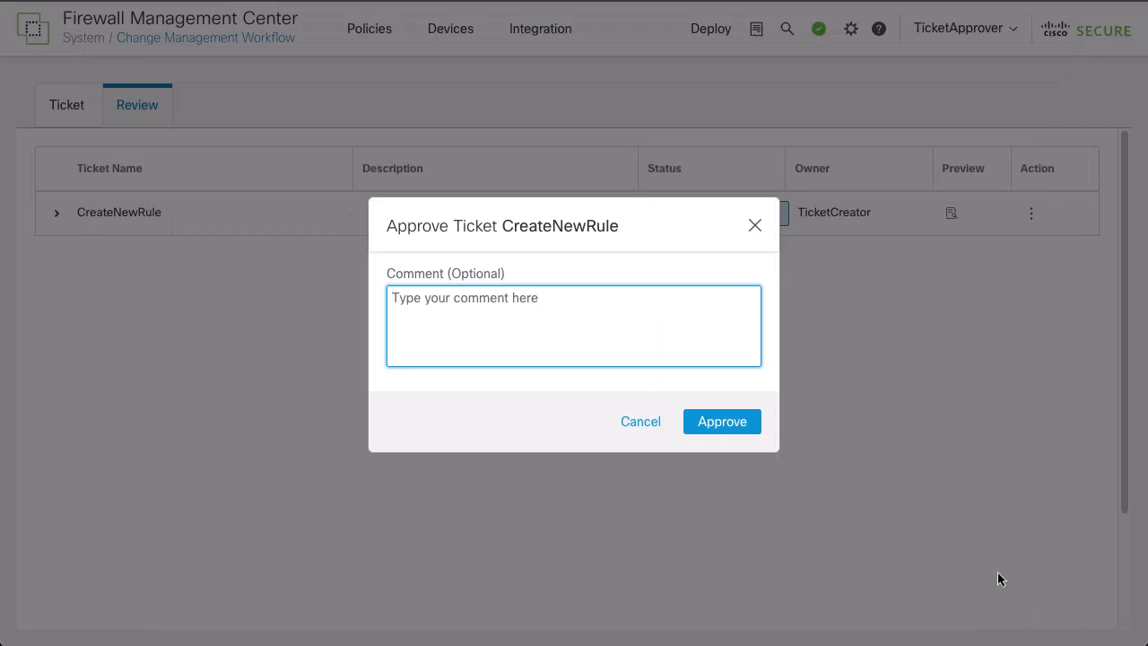
pyautogui.moveTo(689, 340)
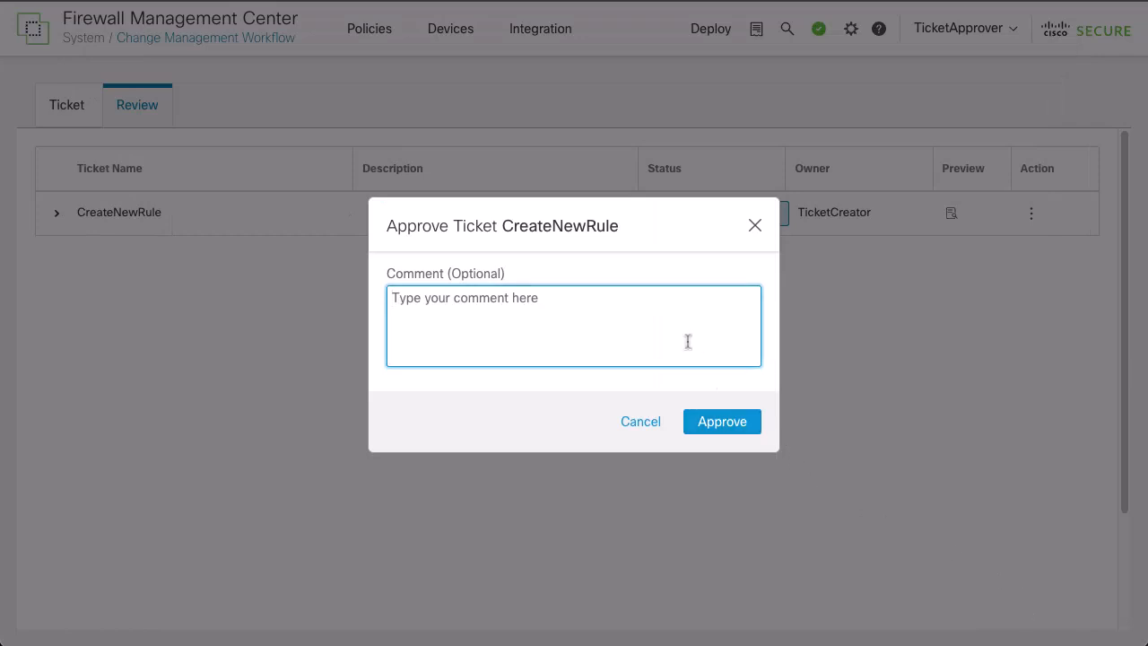
pyautogui.write('Approved')
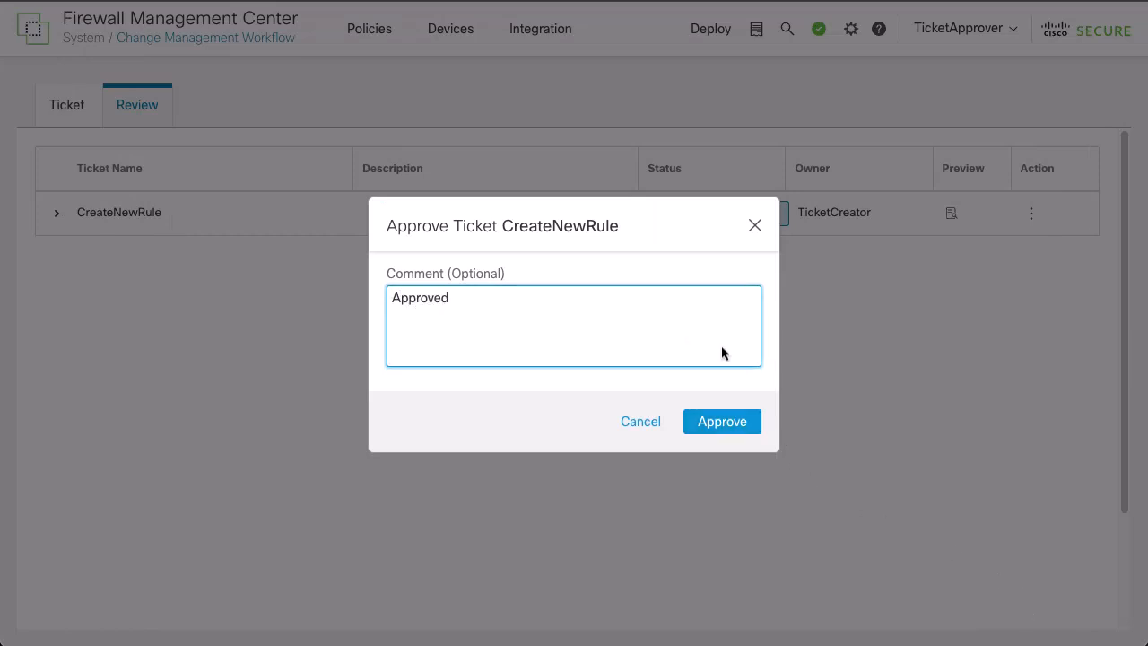
pyautogui.click(721, 421)
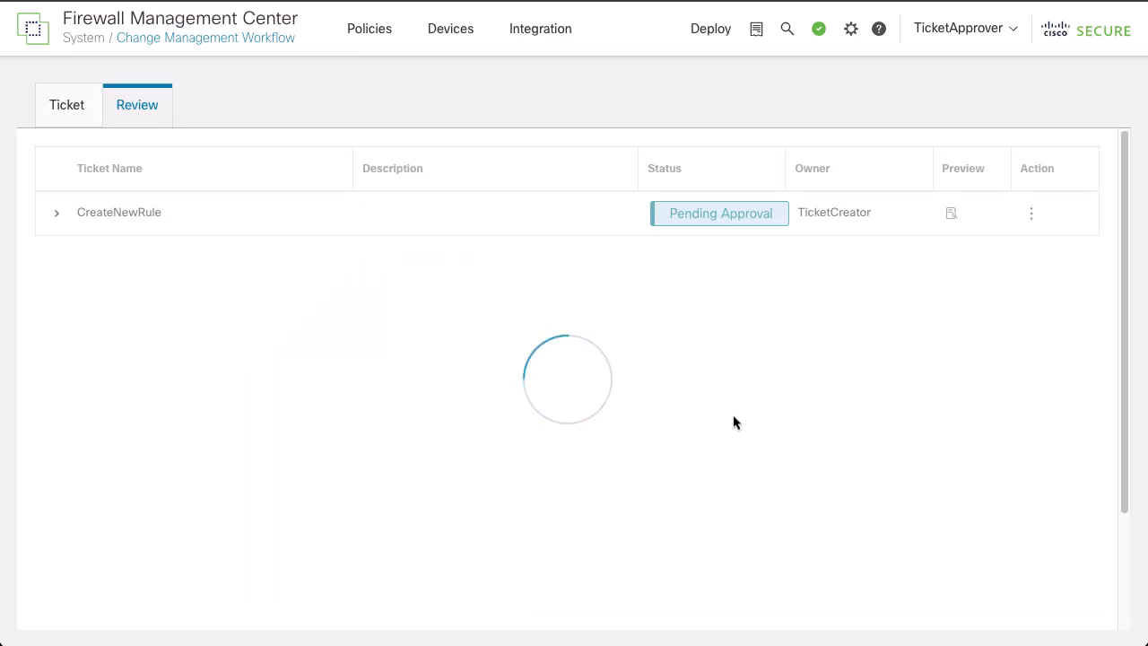
# Return to the Ticket tab and list all tickets in the system
pyautogui.click(68, 104)
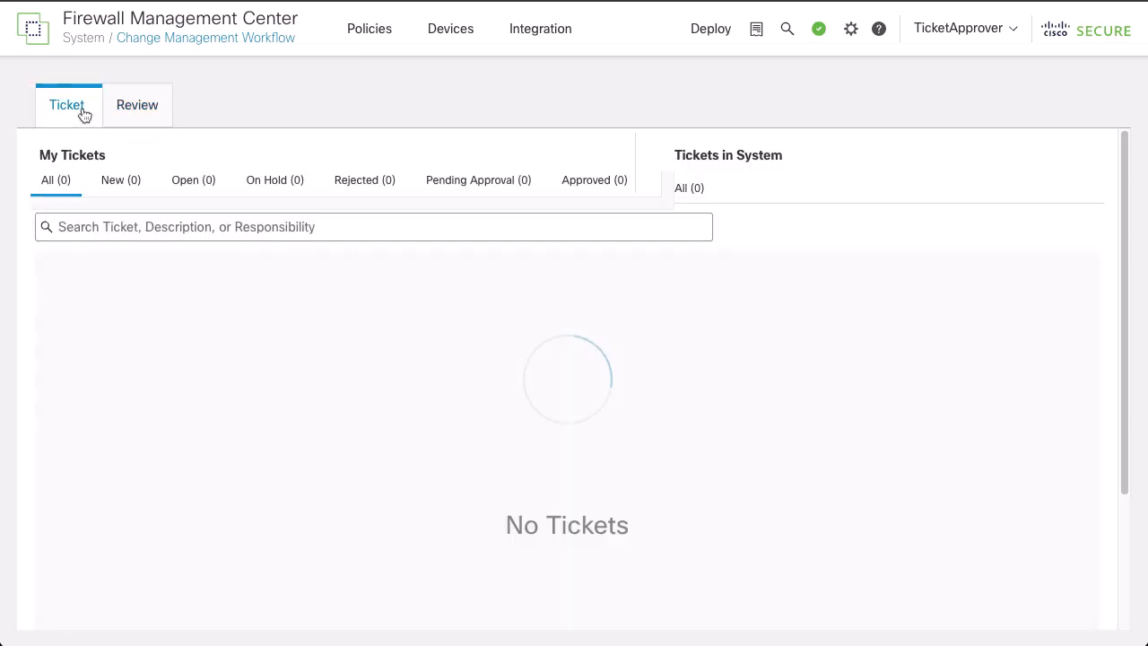
pyautogui.click(688, 188)
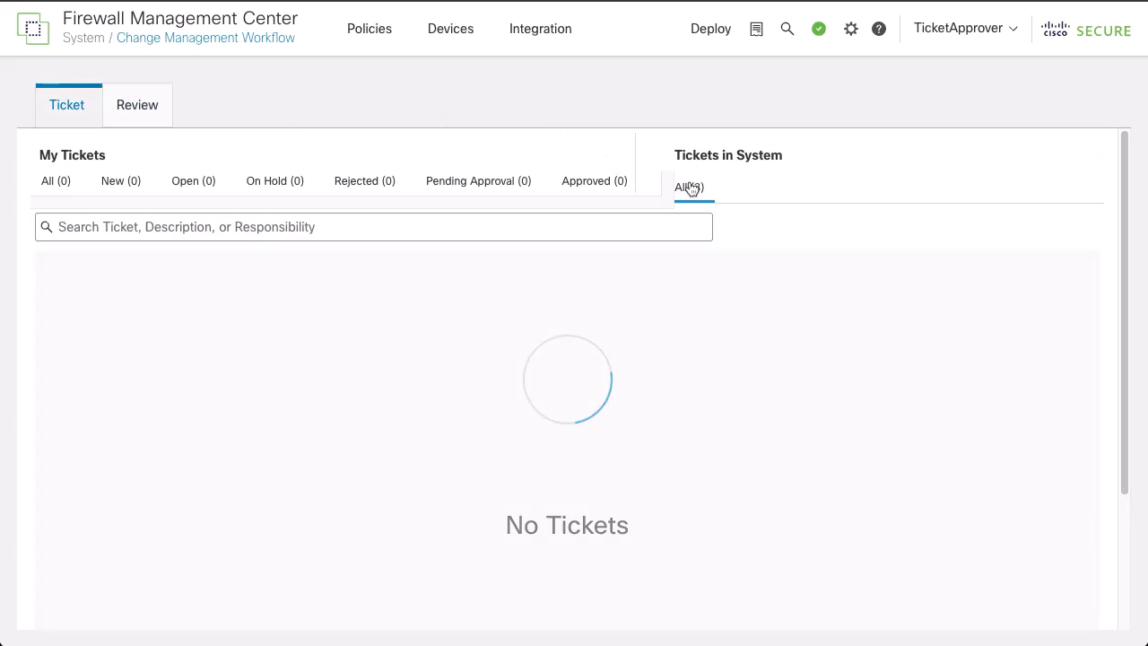